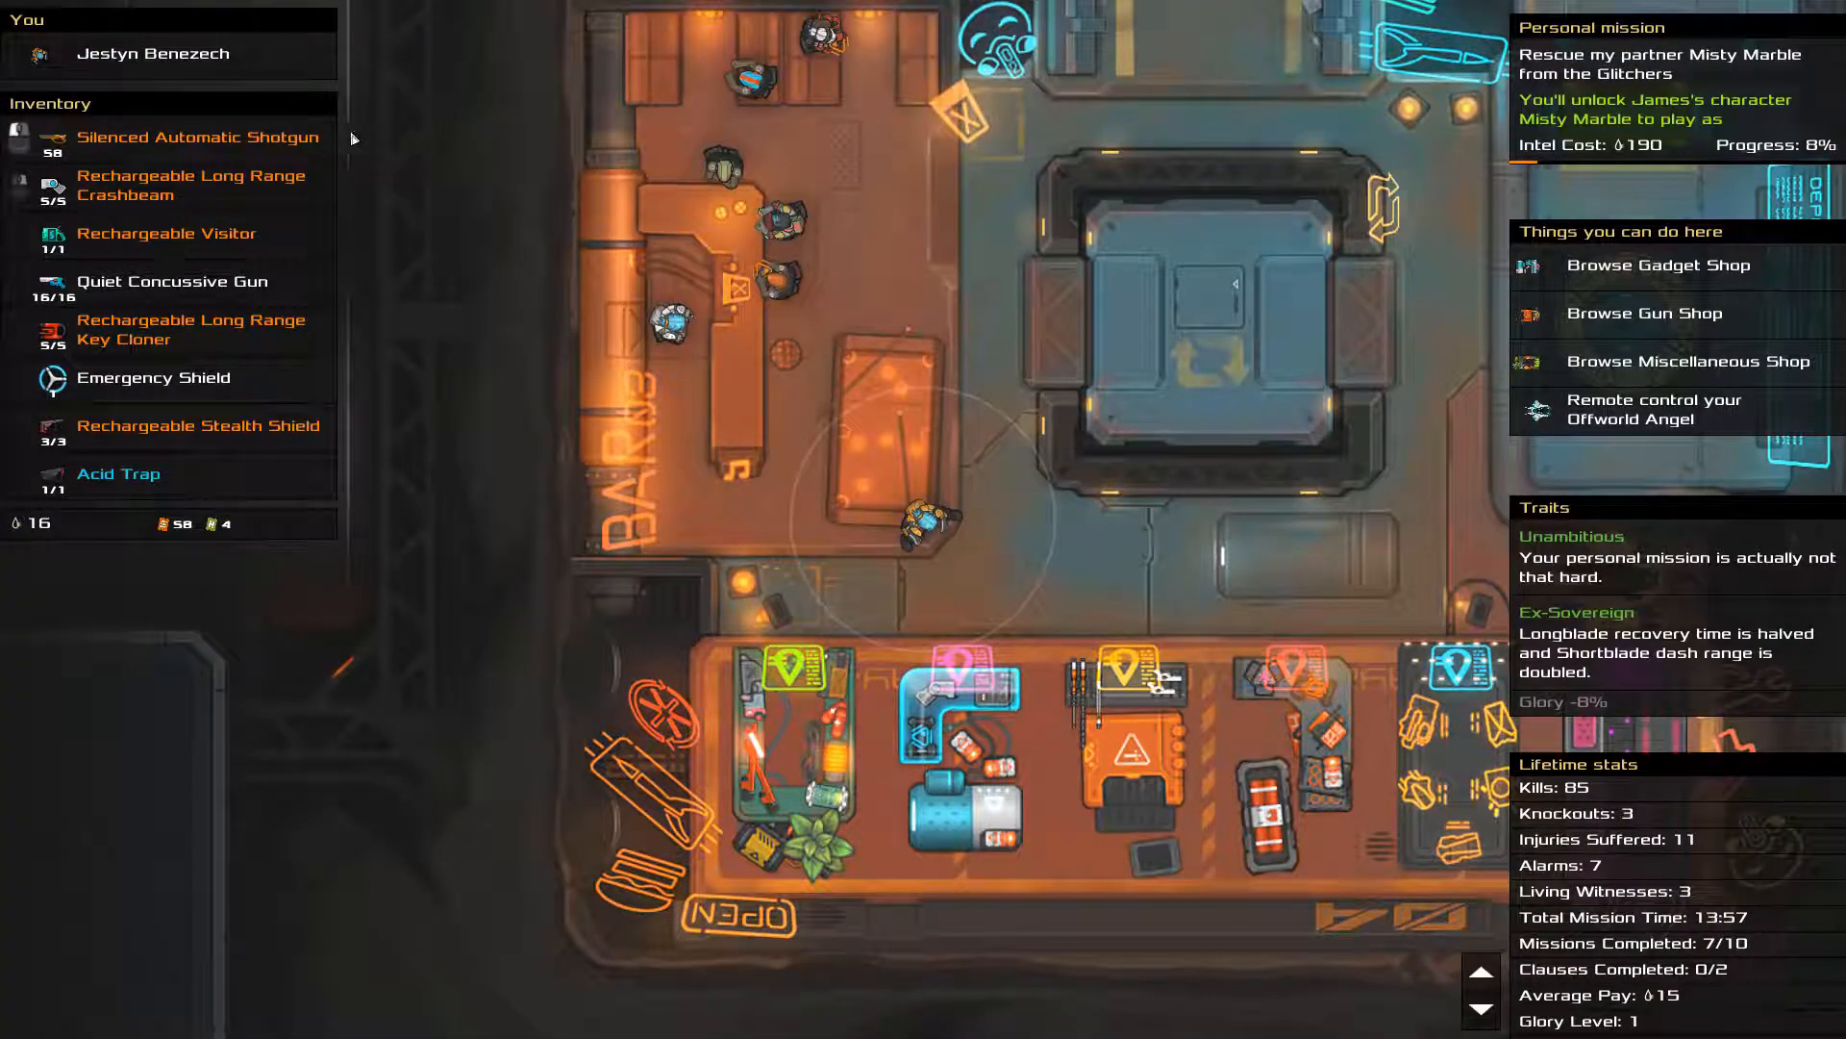
Inspect the Rechargeable Visitor gadget, then accept the medium Rodriguez-Jounce Mark III theft mission
left_click(188, 184)
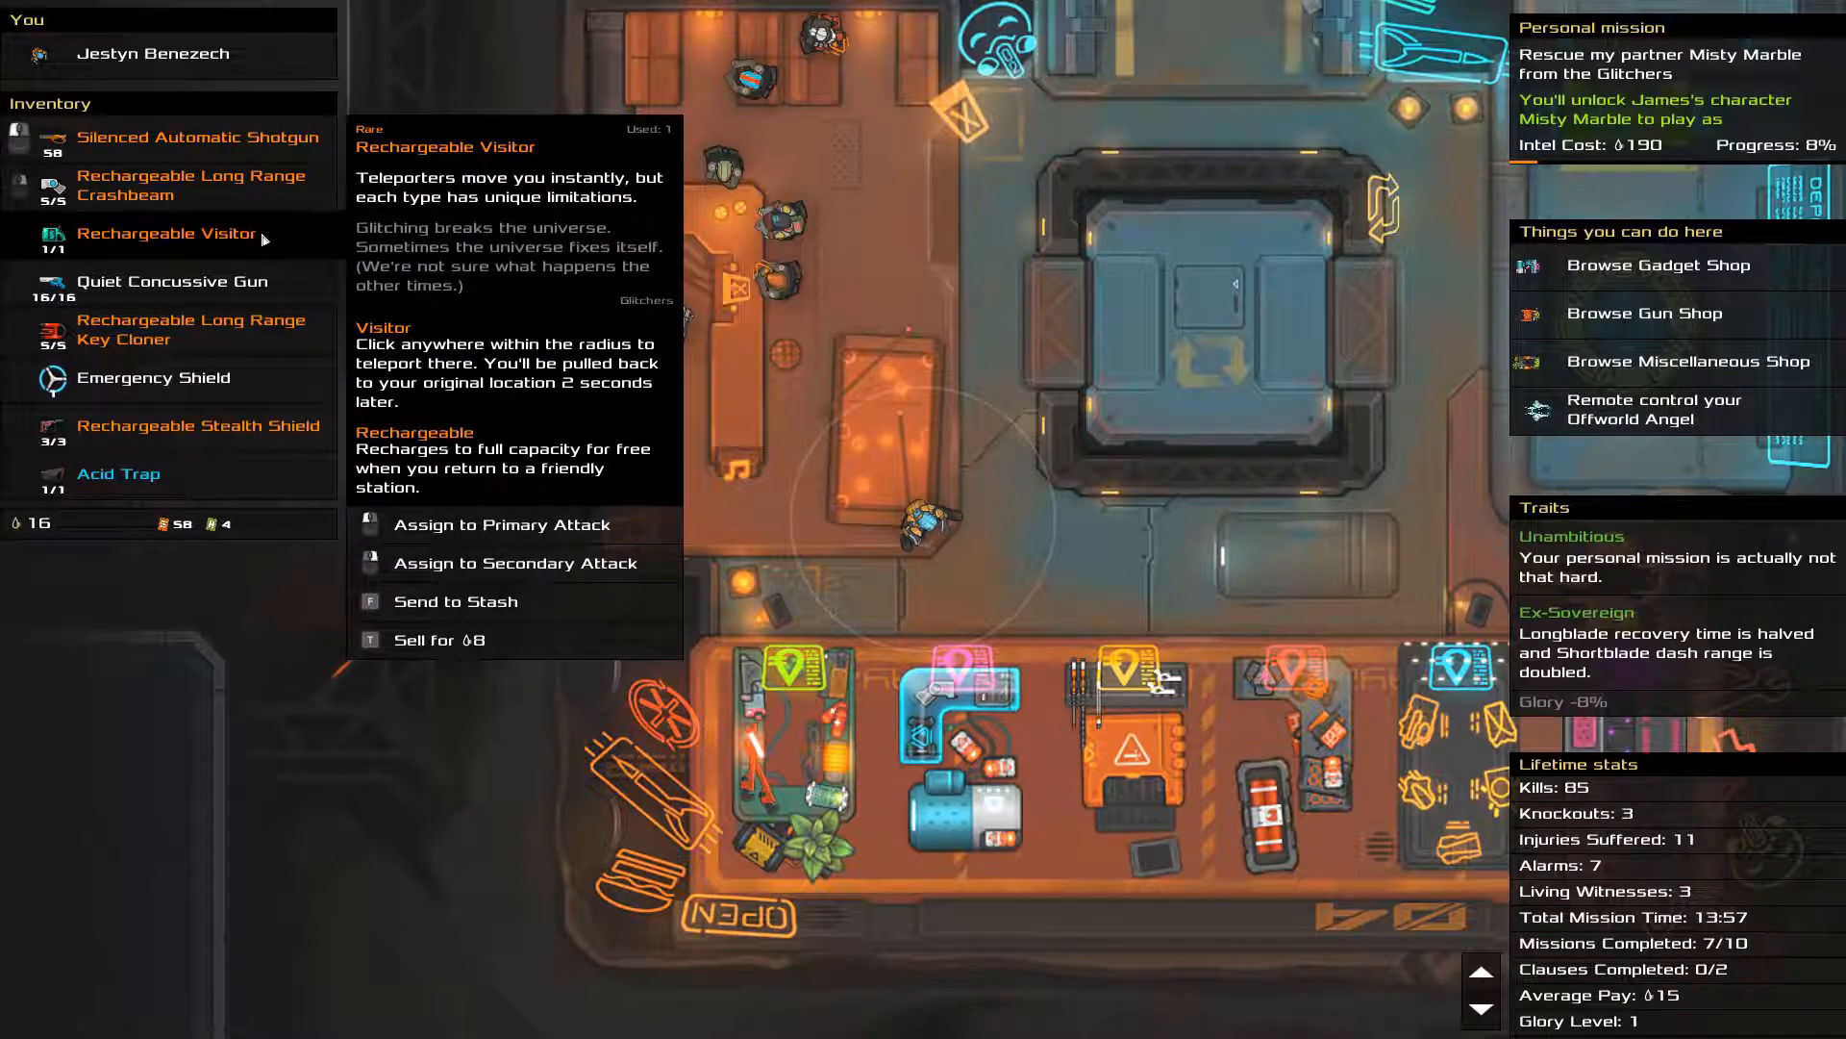
left_click(169, 281)
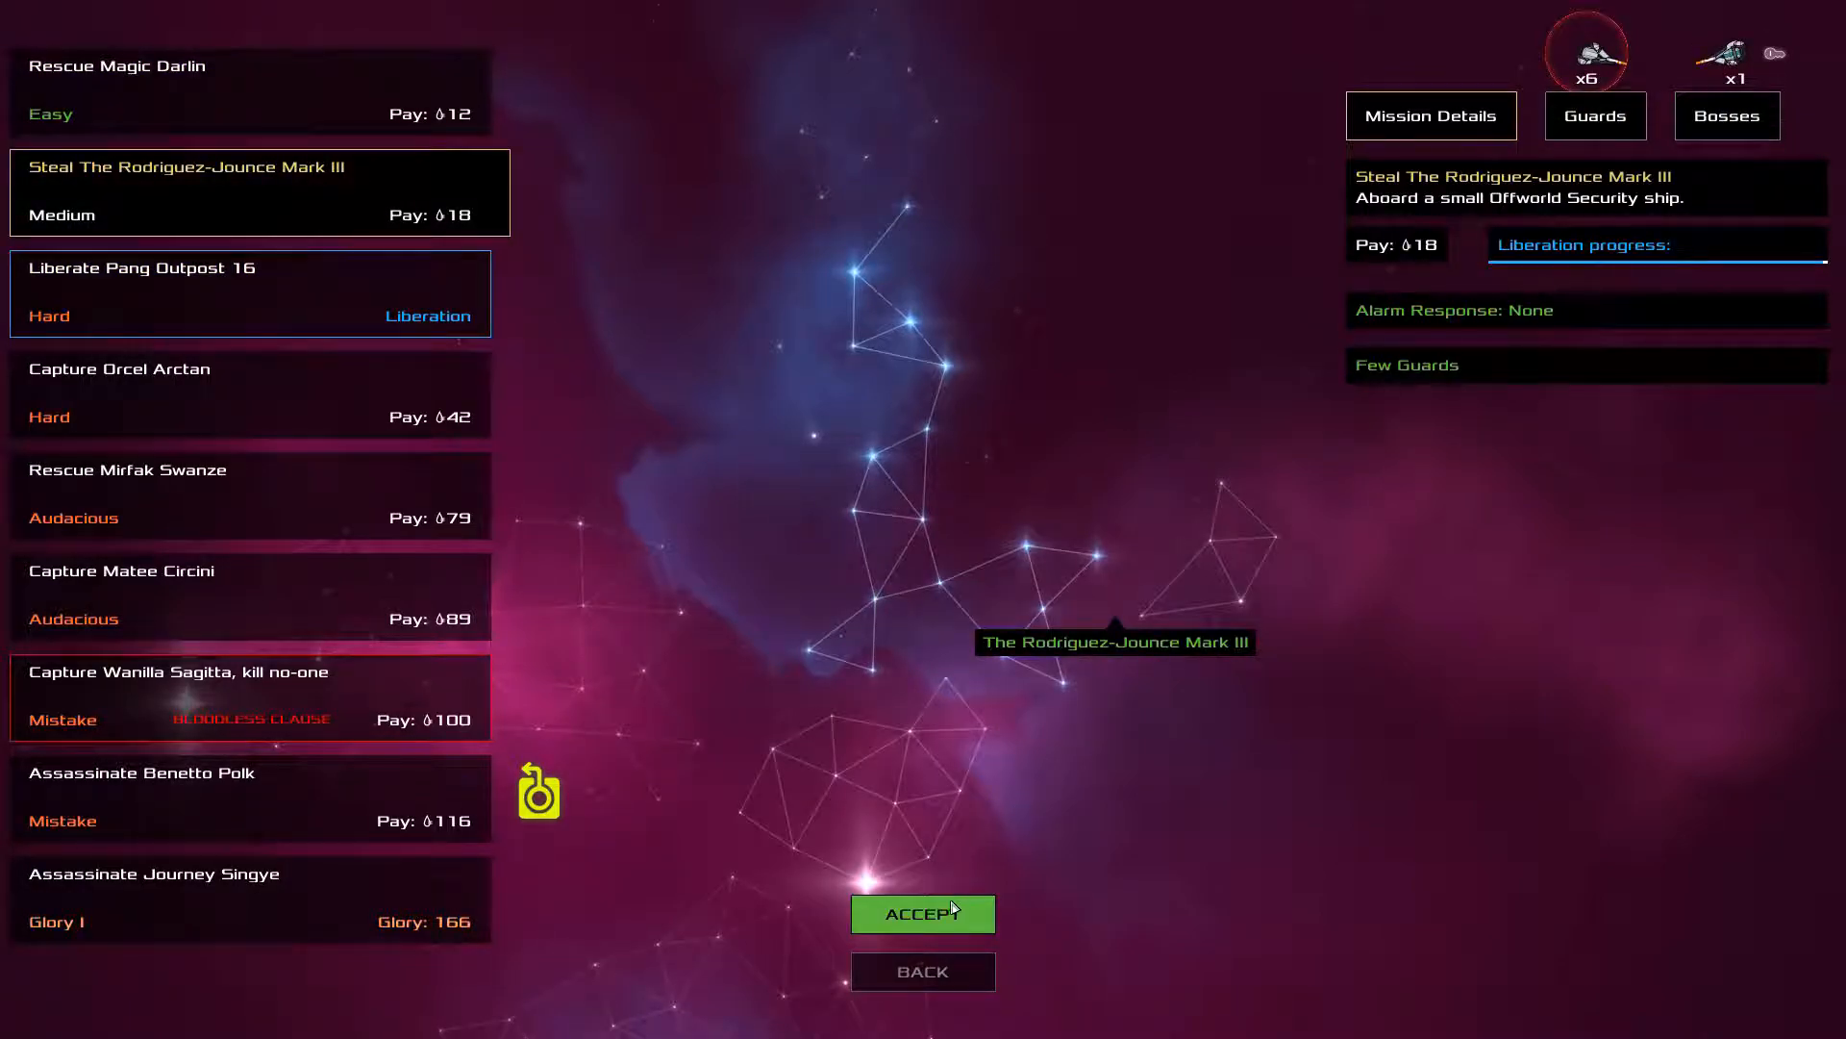
left_click(922, 912)
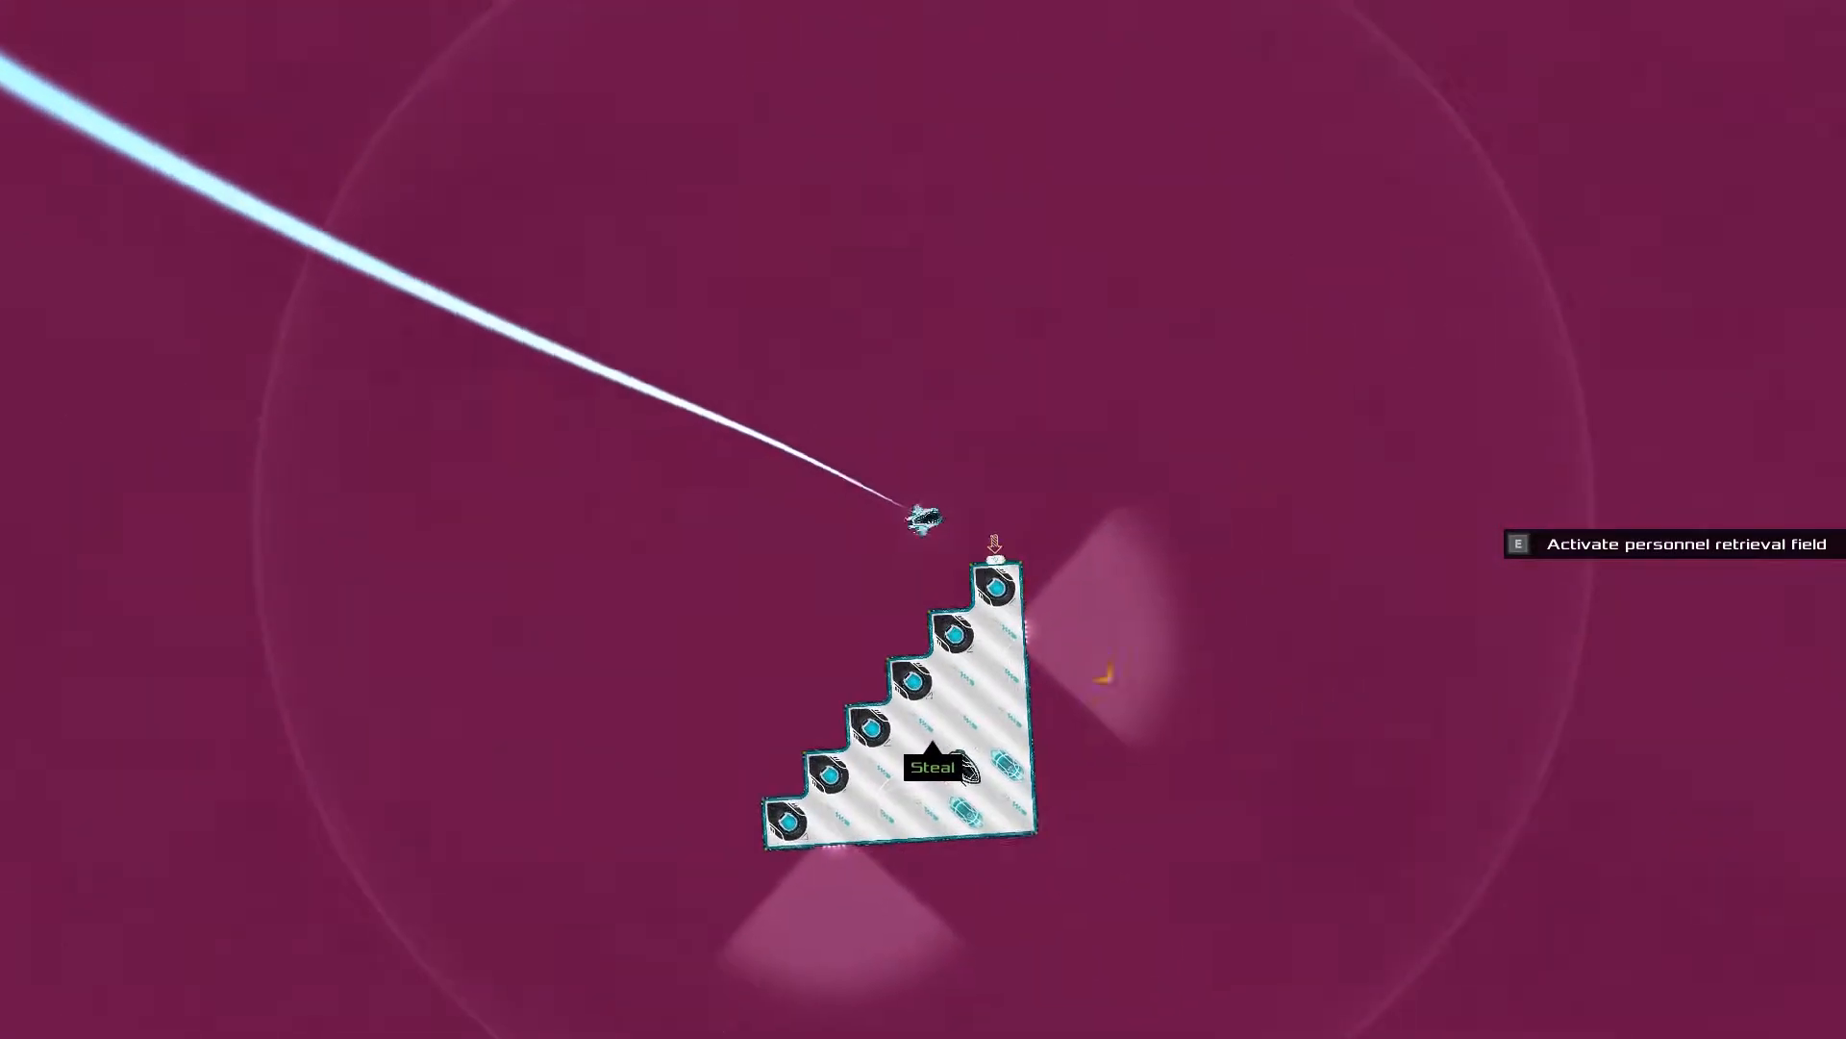
Board and steal The Rodriguez-Jounce Mark III, delivering it for 18 with no witnesses
key("e")
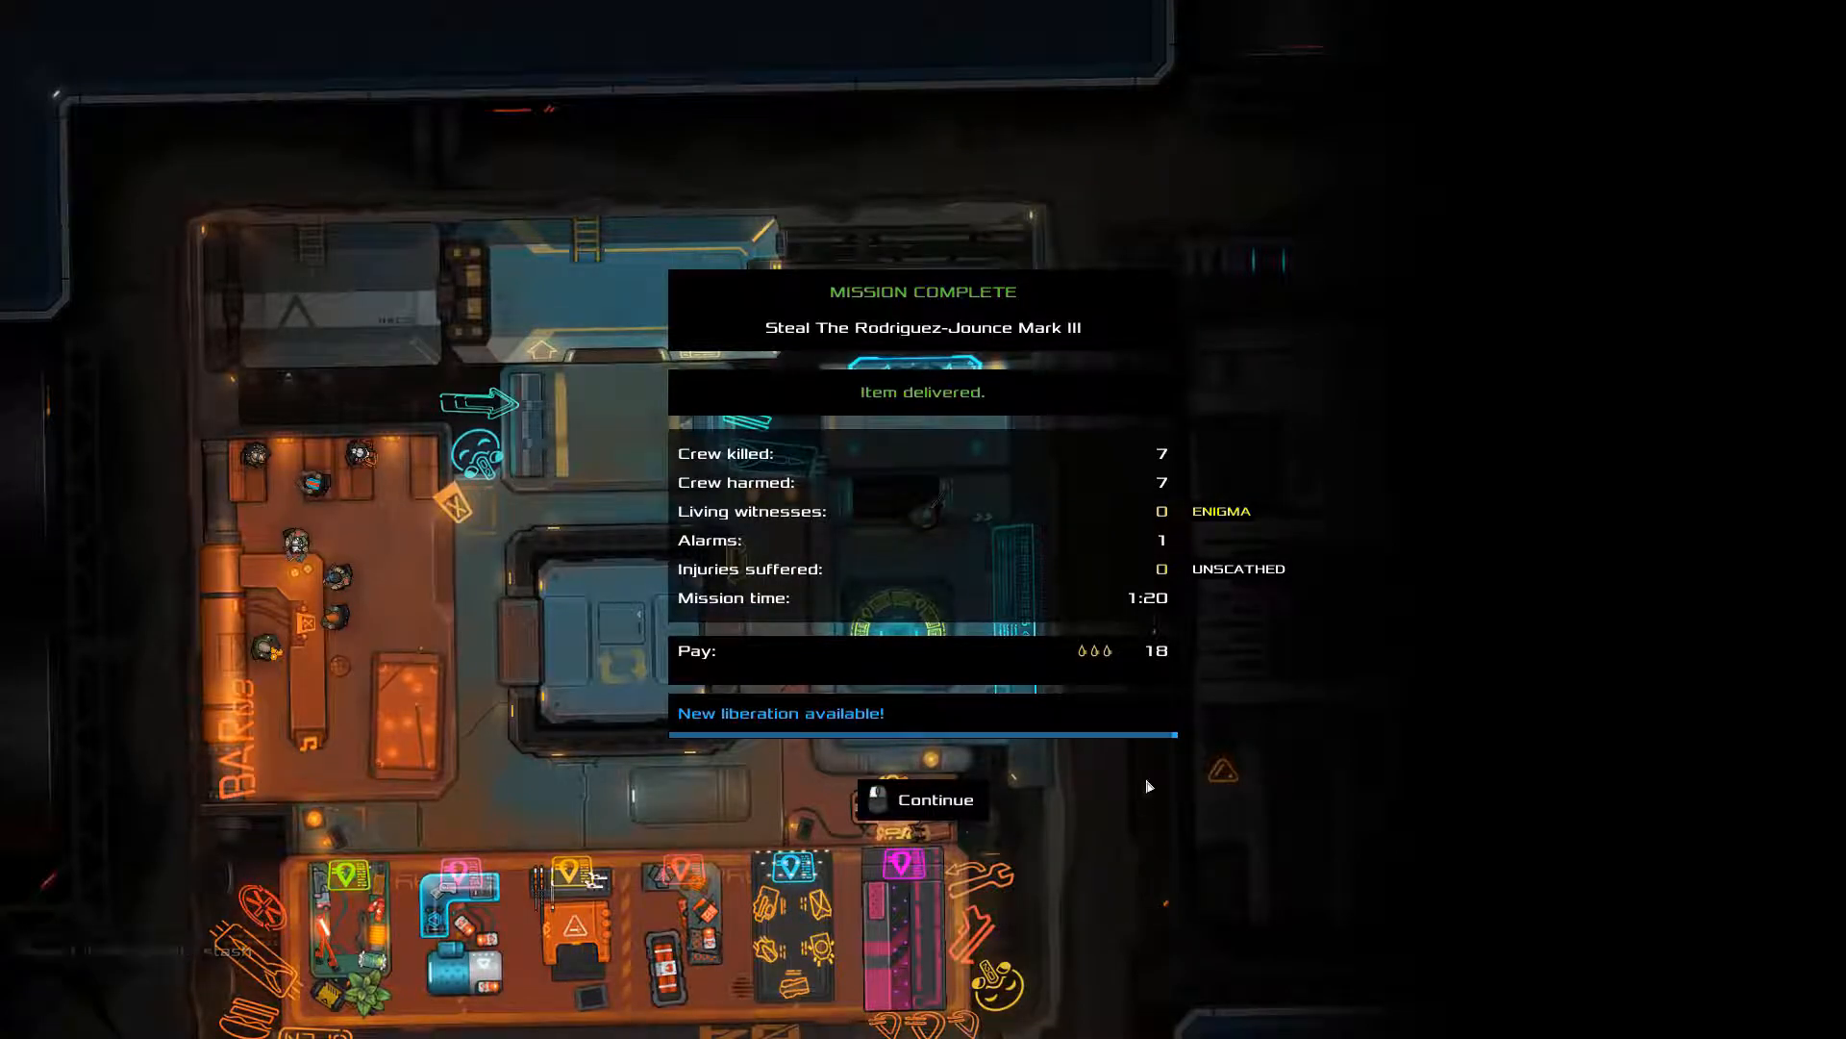
mouse_move(1196, 815)
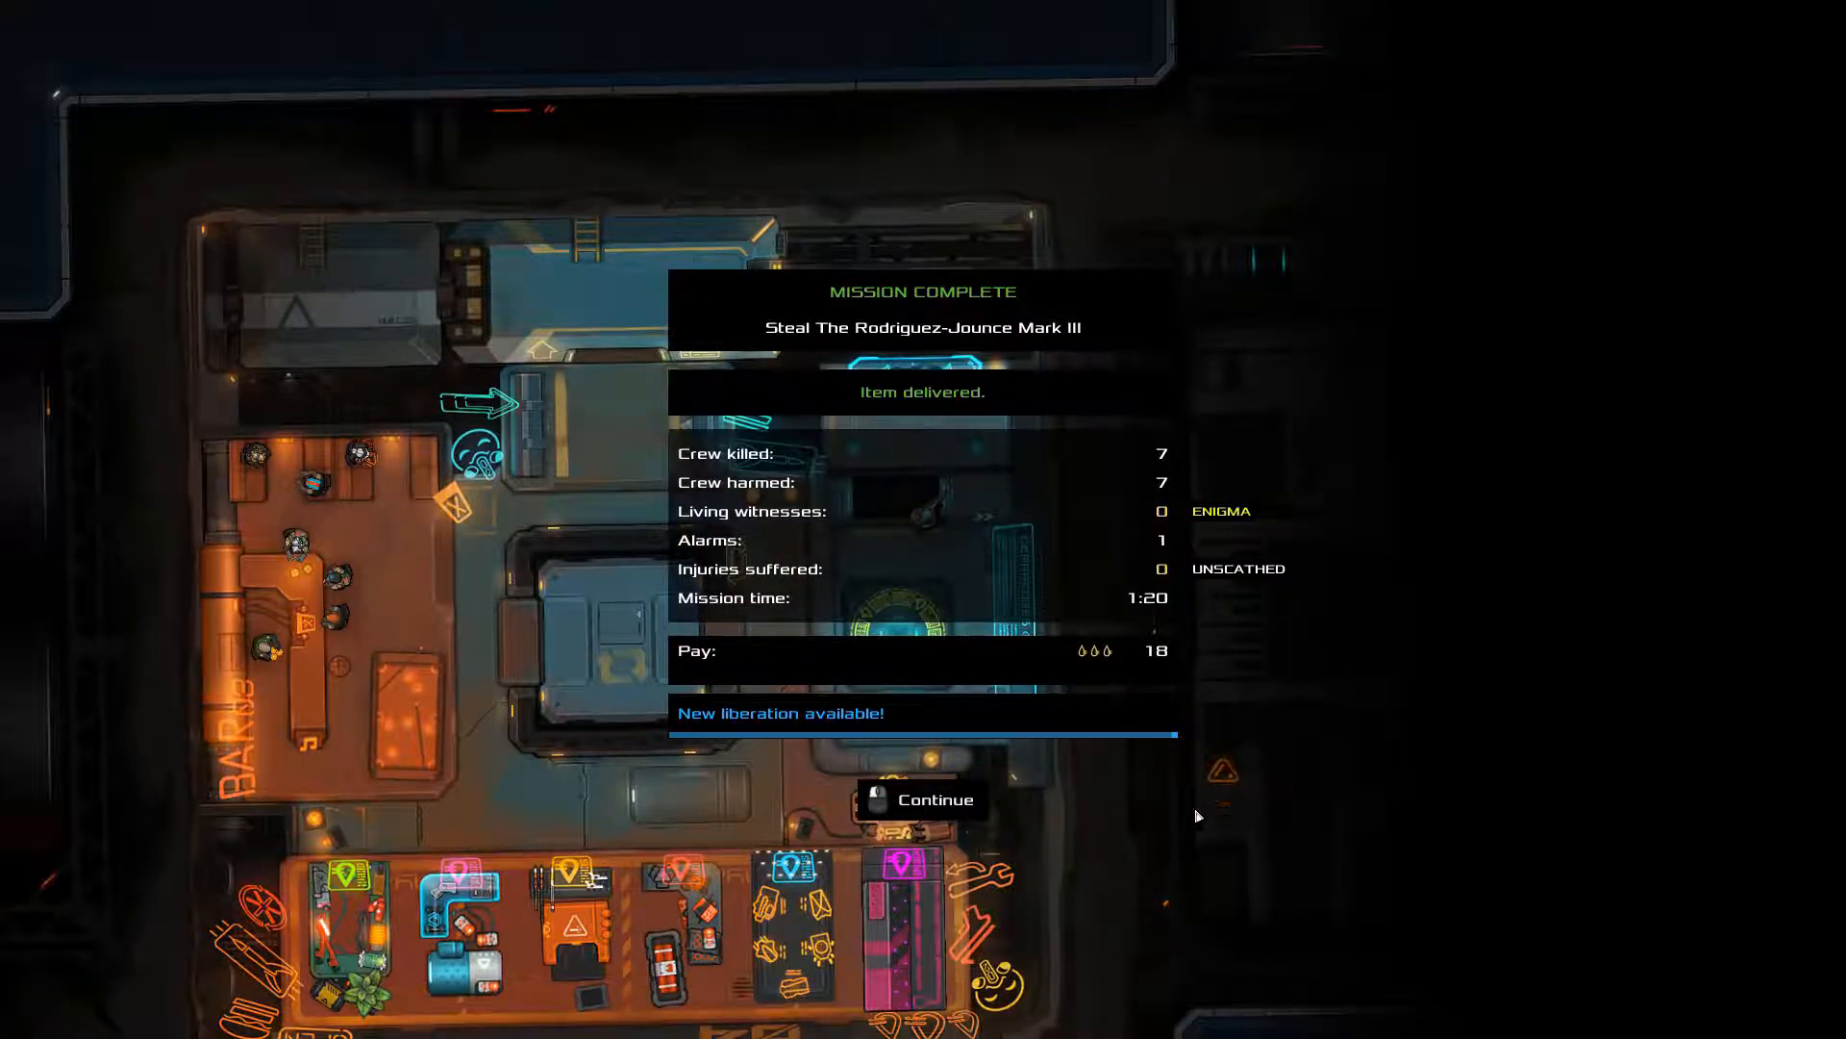
Dismiss the theft mission summary and launch the next job aboard a grey-and-red ship
left_click(923, 799)
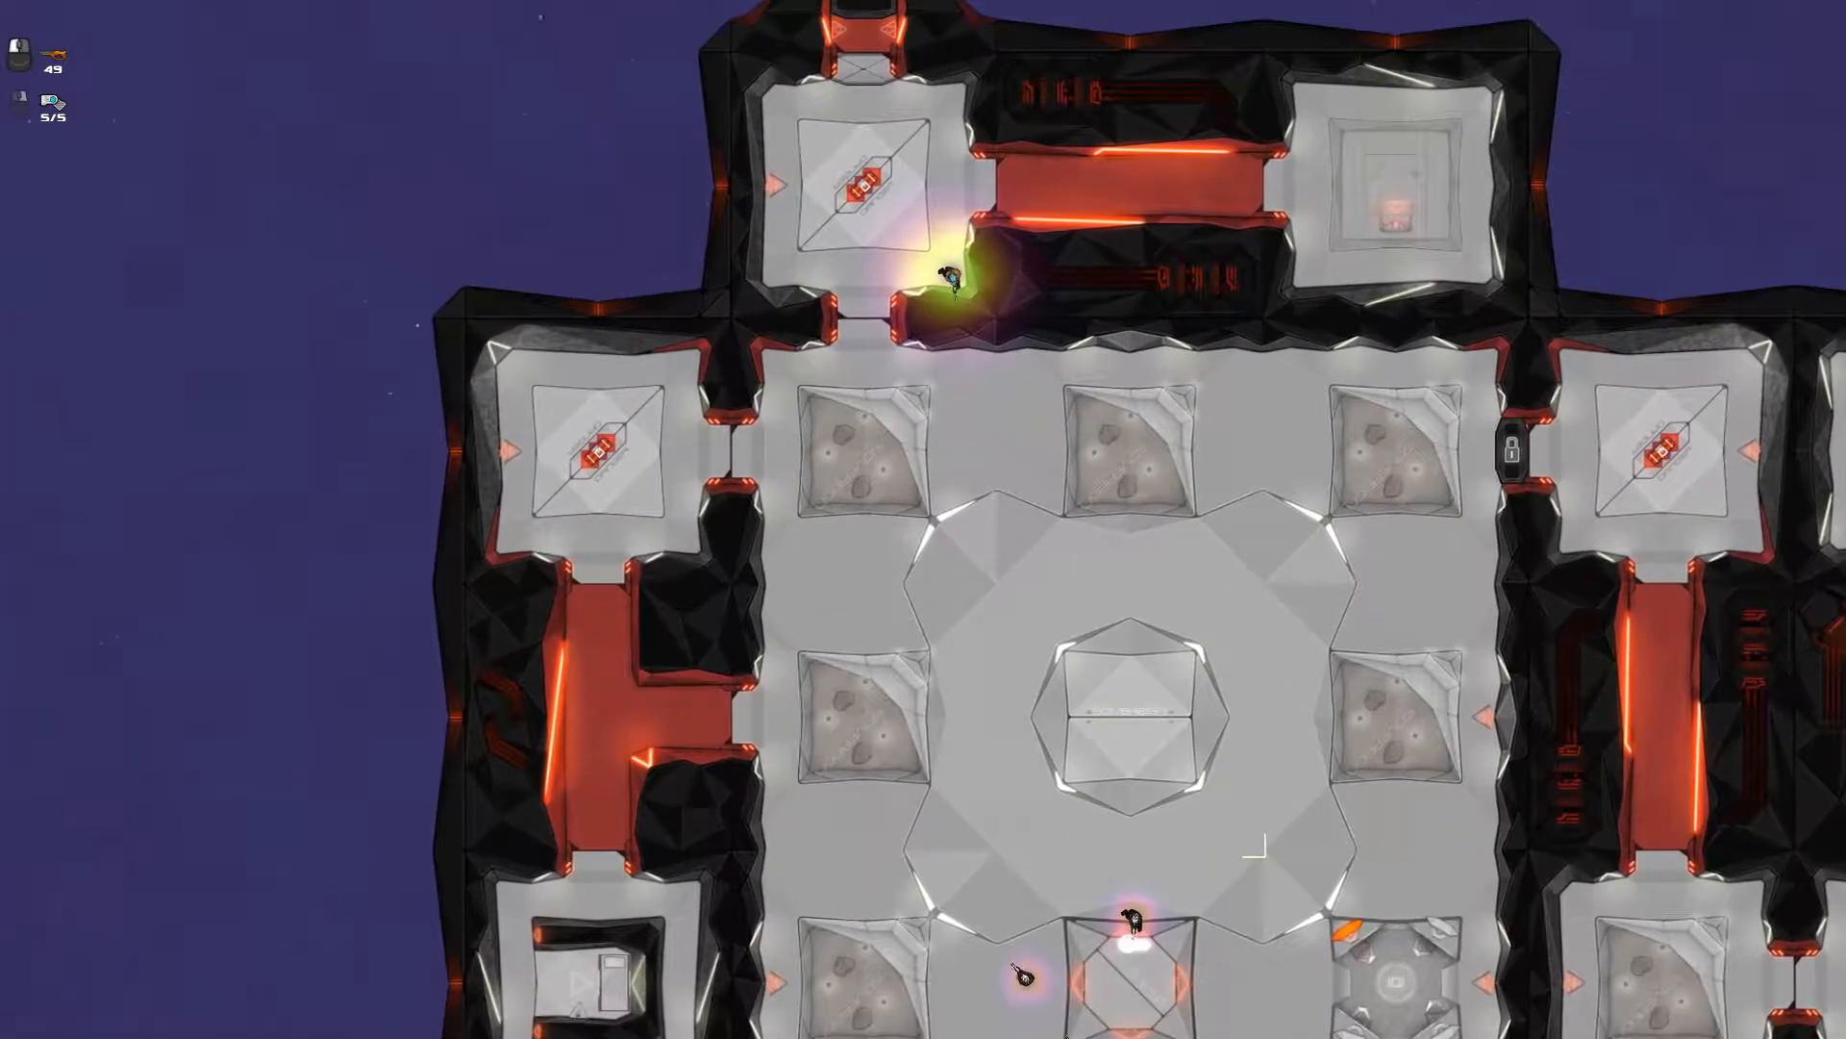
Secure Antilla Asante's ship by killing the guards and pick up the Long Range Crashbeam
scroll("down", 3)
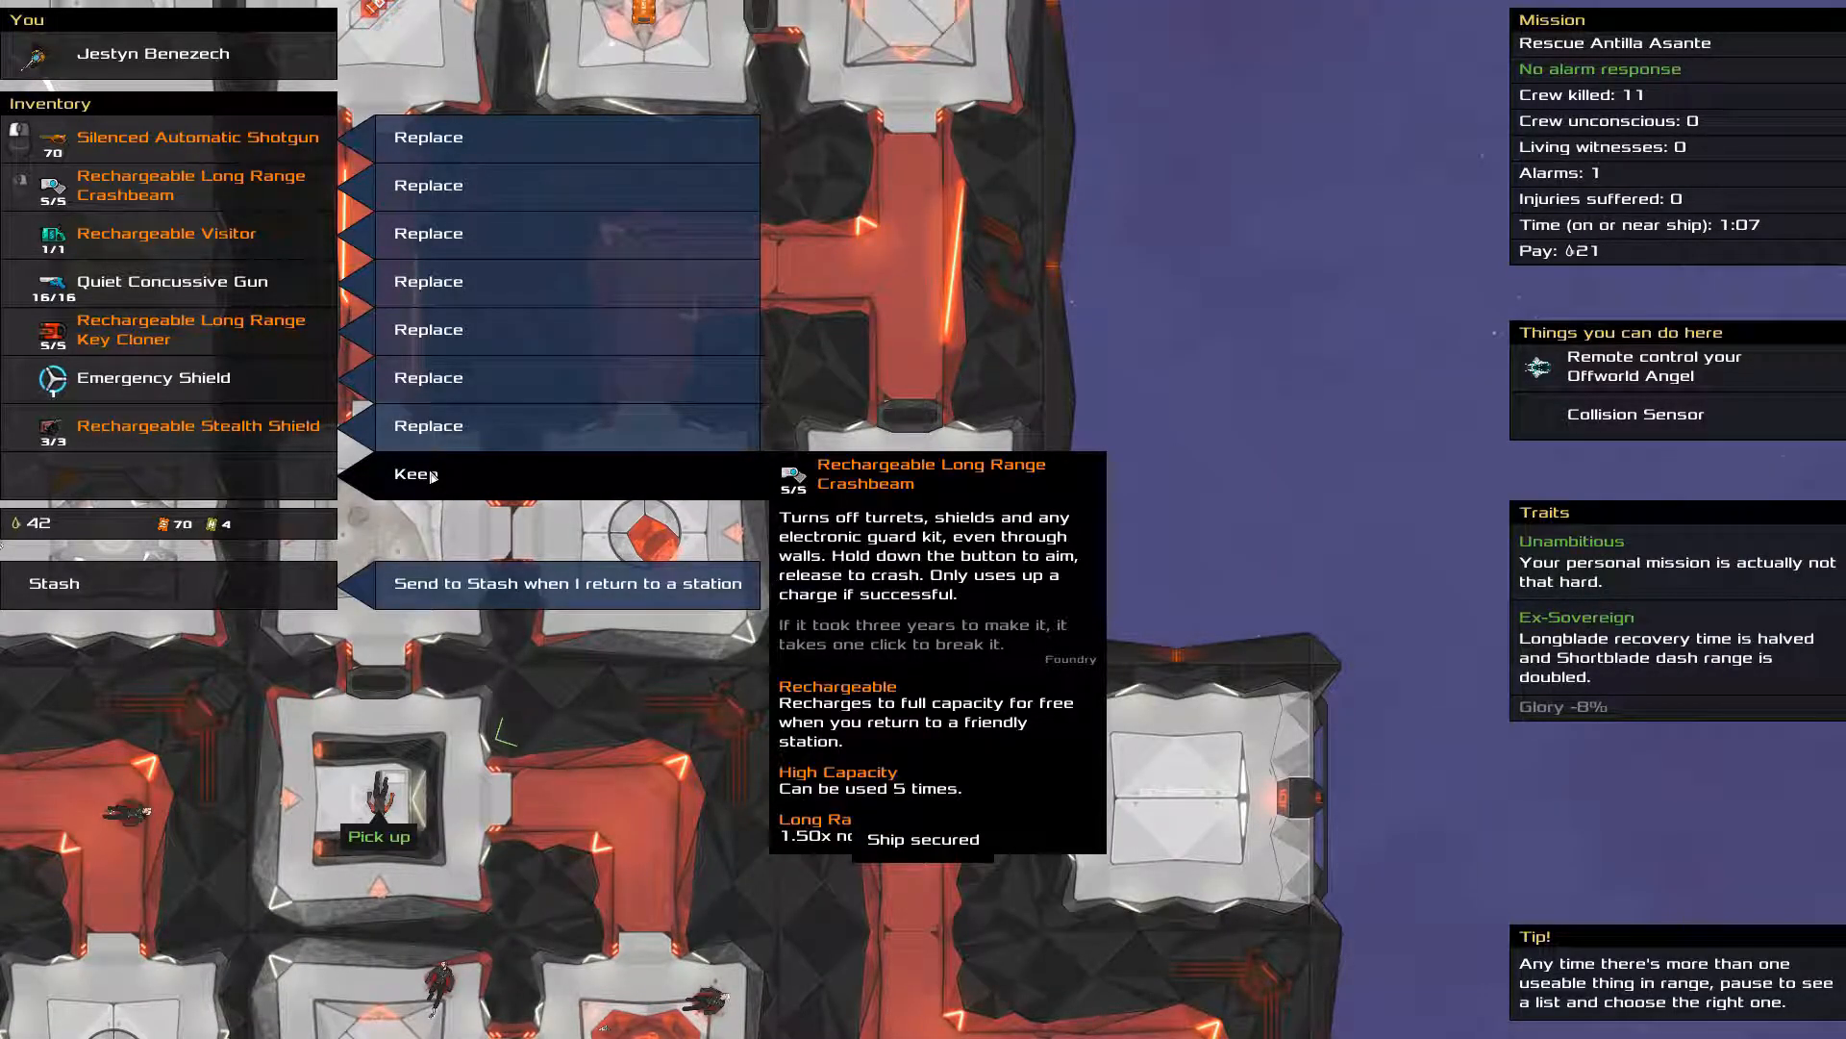
Keep the Crashbeam, deliver Antilla Asante for 21, and bring up the strategy map
left_click(415, 473)
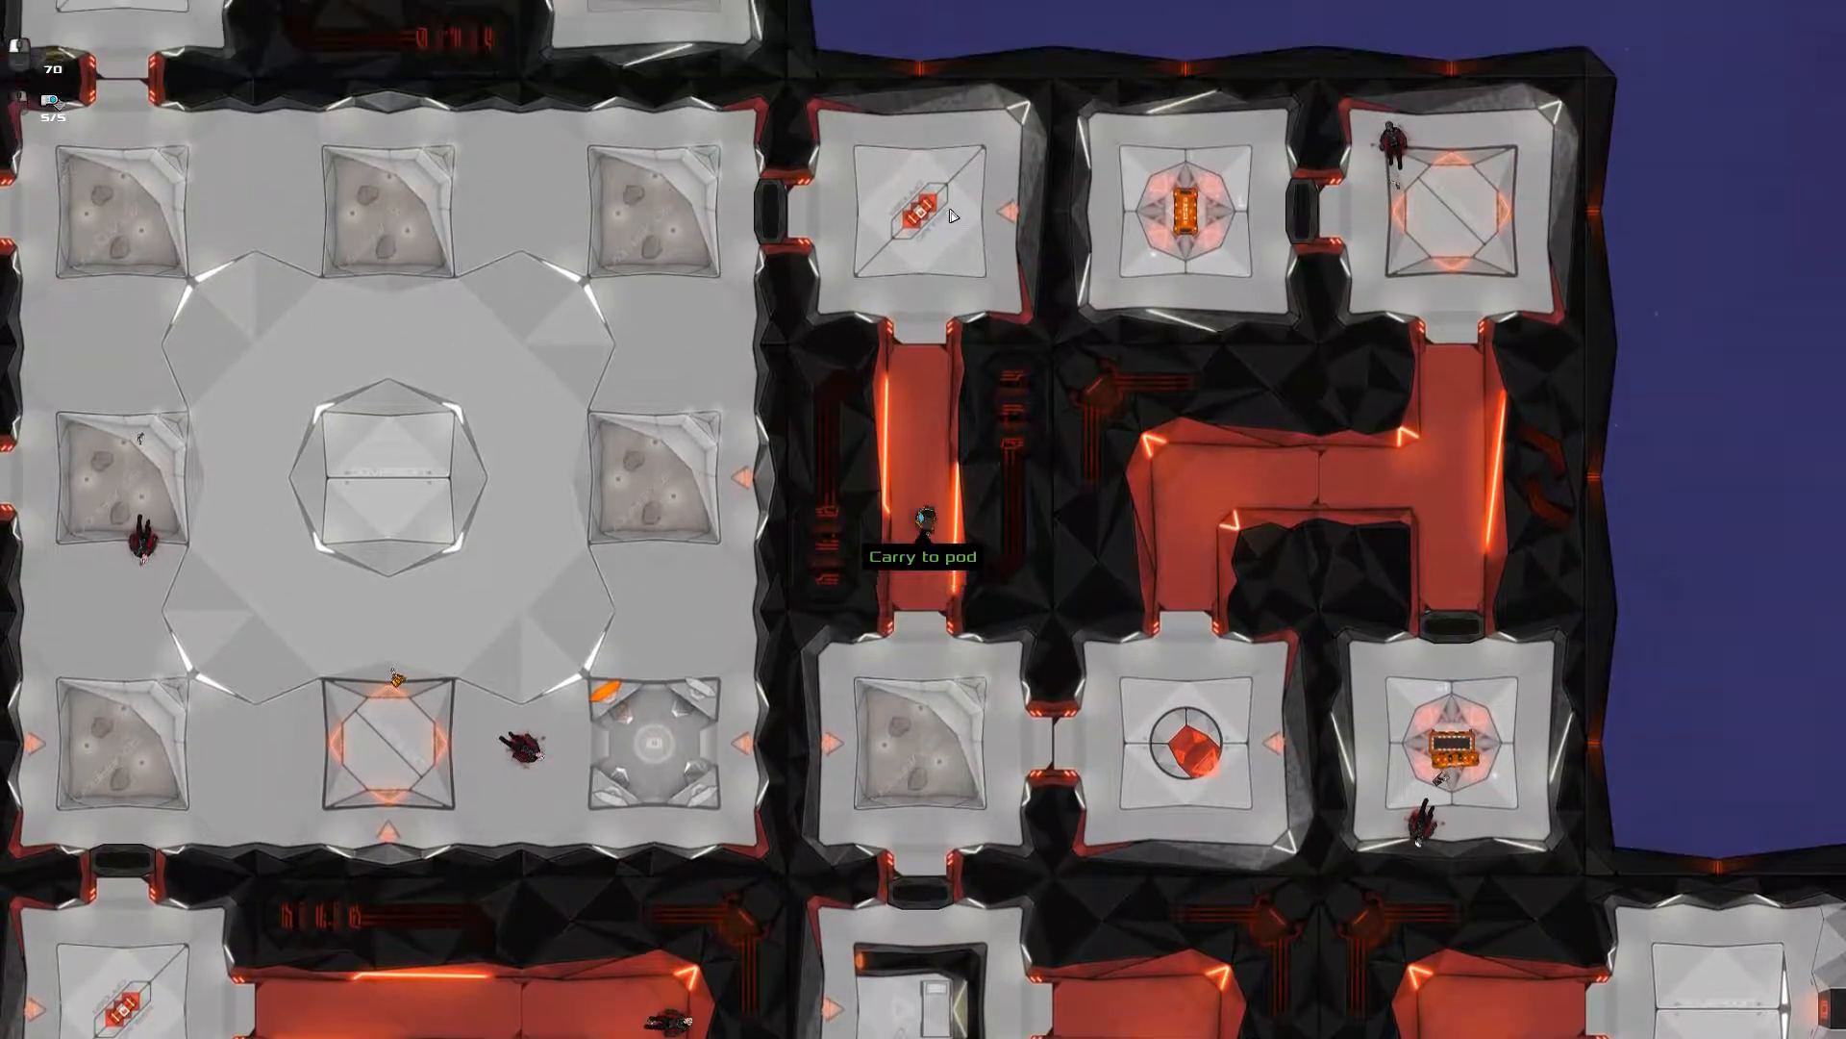
scroll("down", 3)
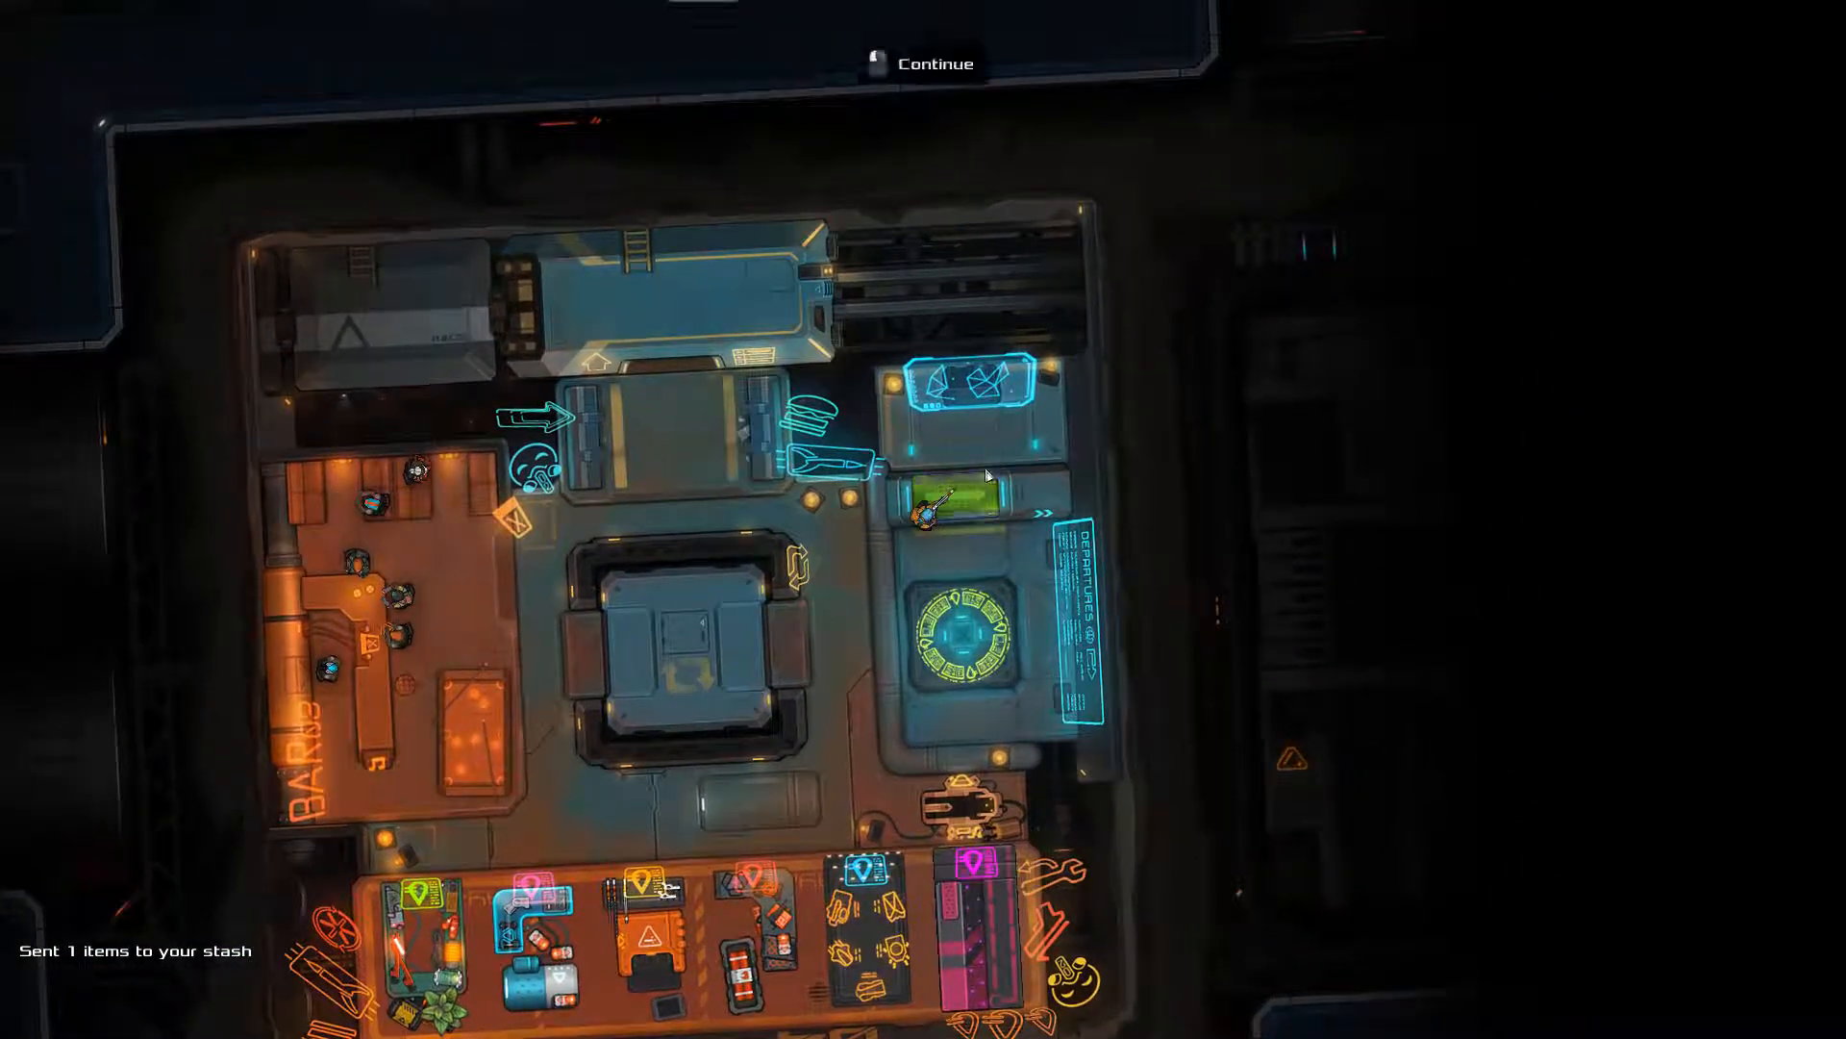
left_click(934, 63)
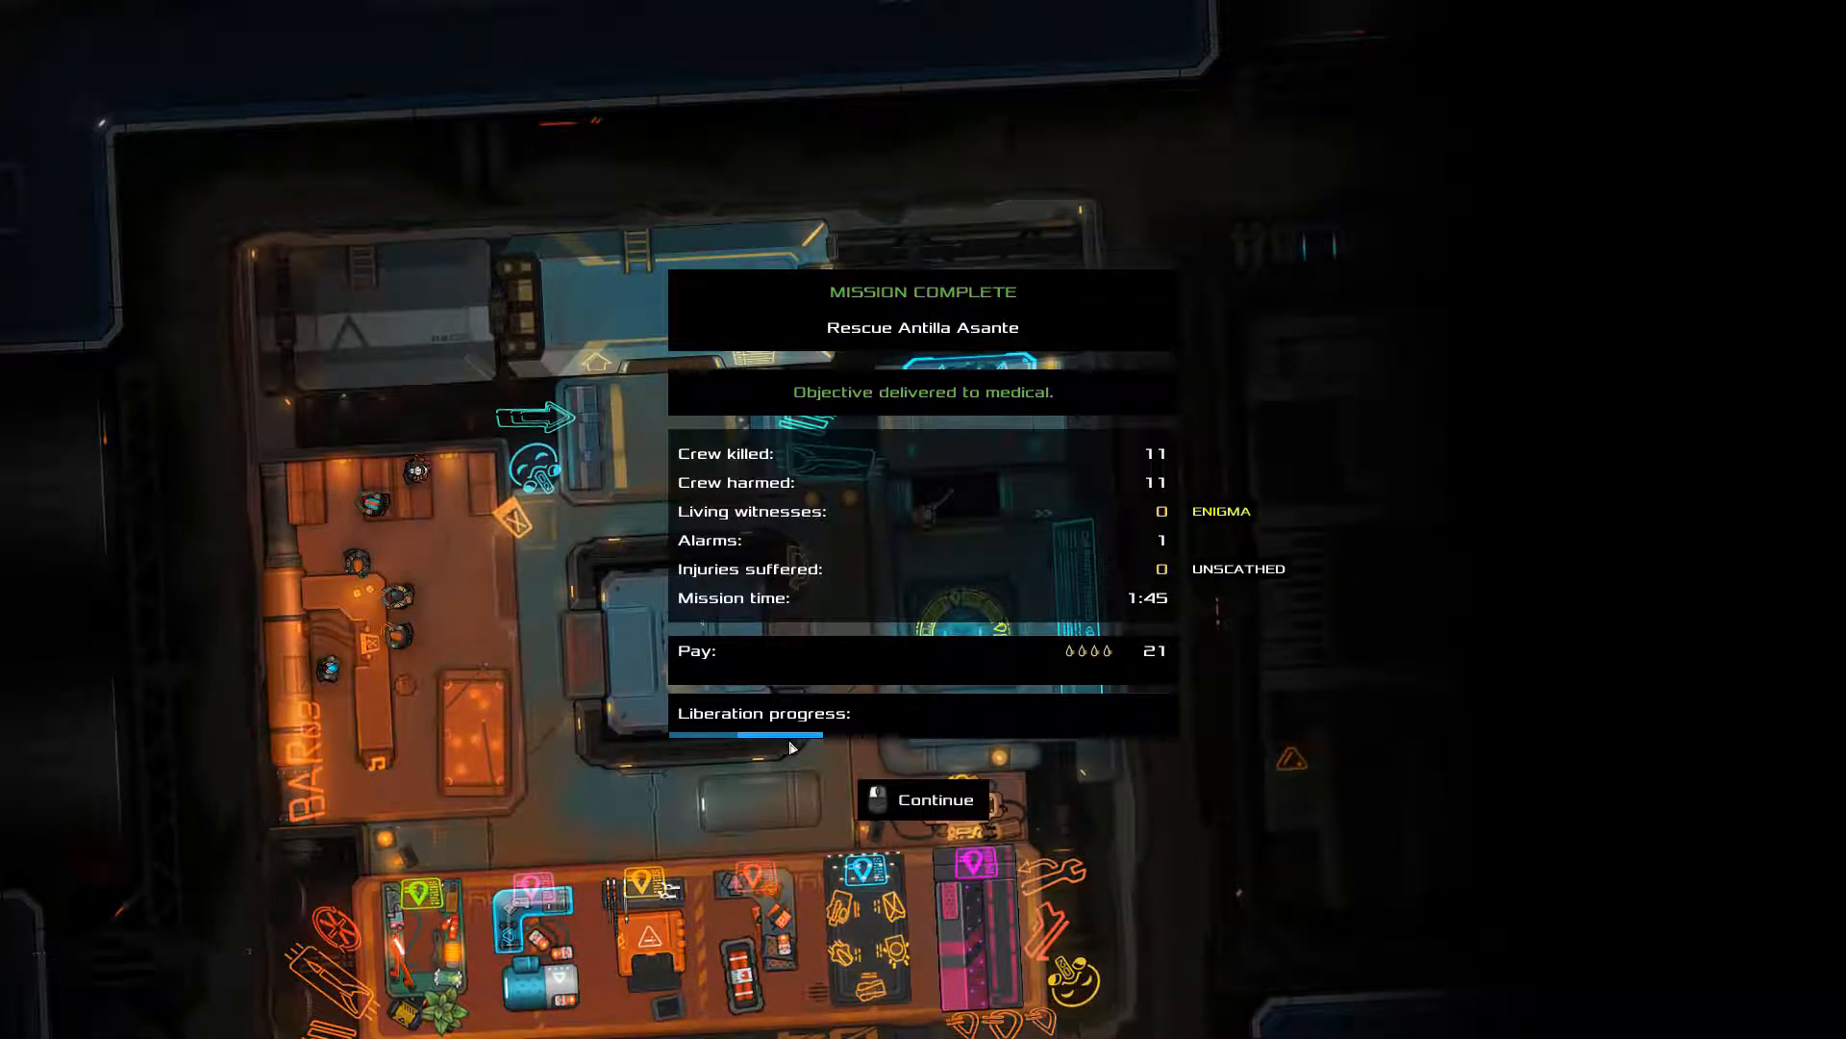
left_click(925, 799)
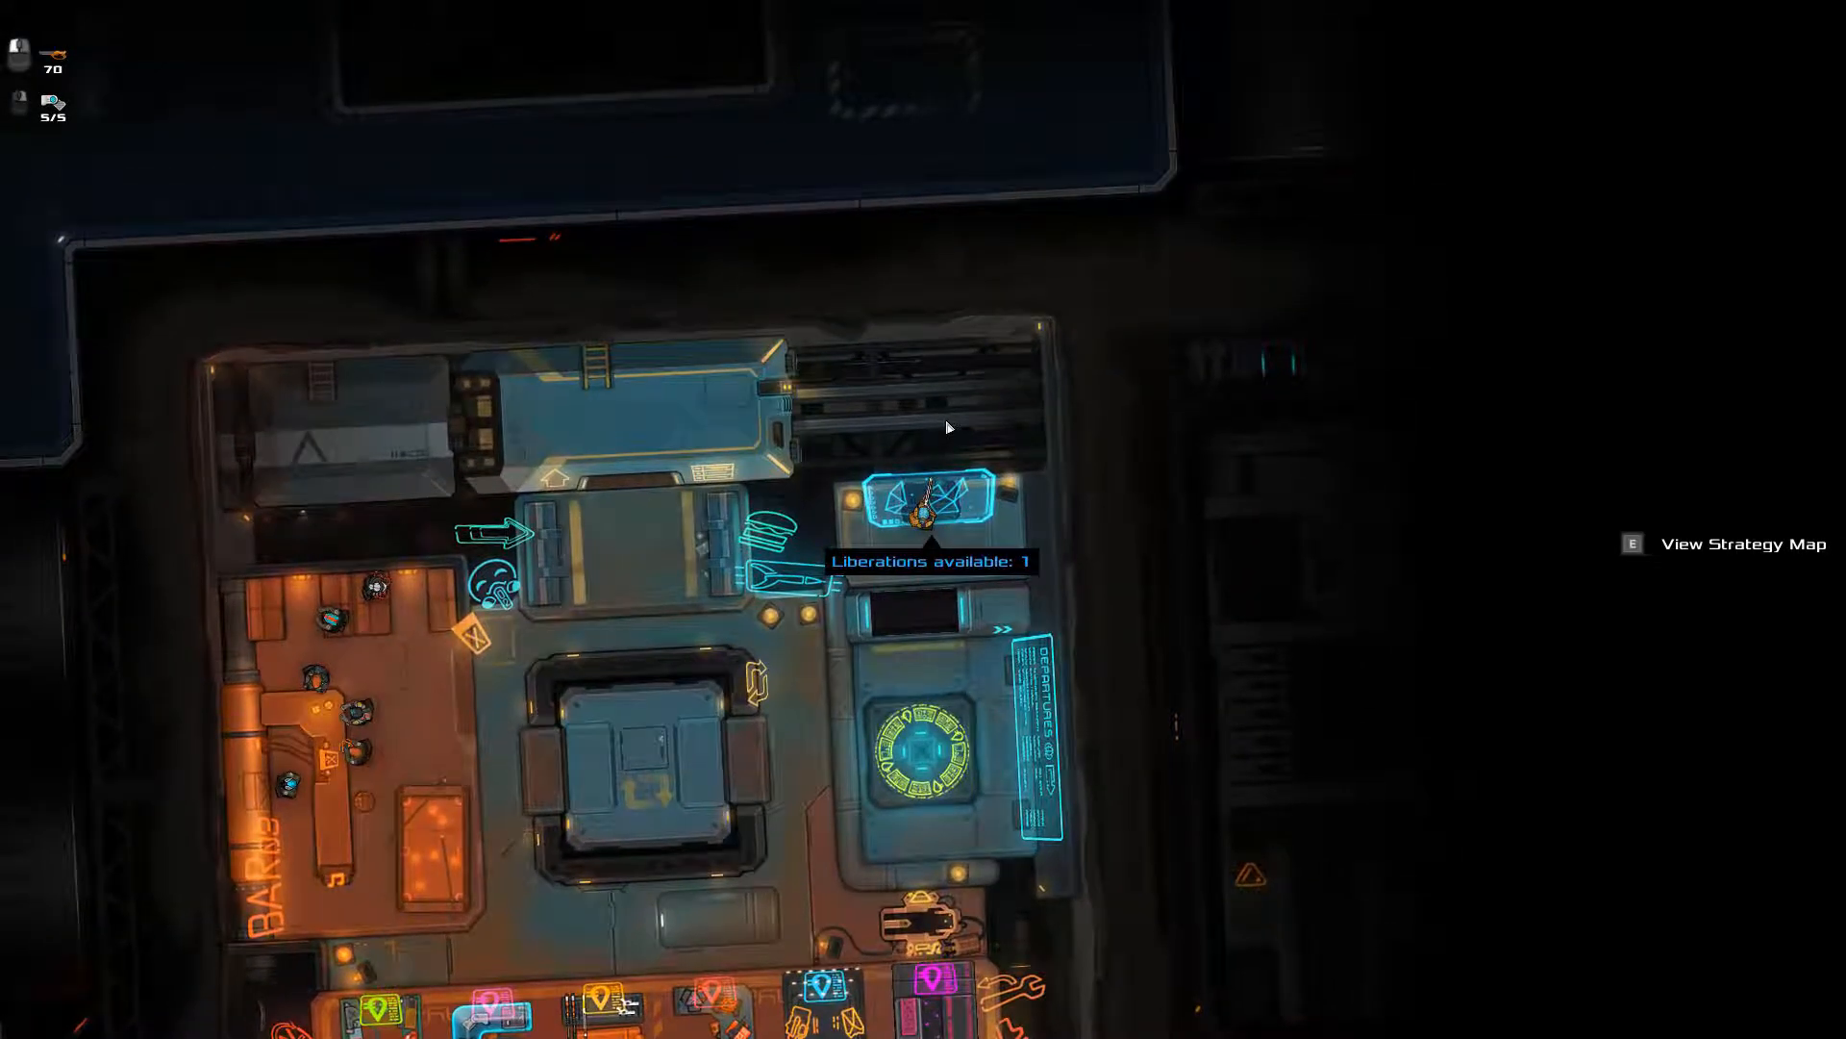
key("e")
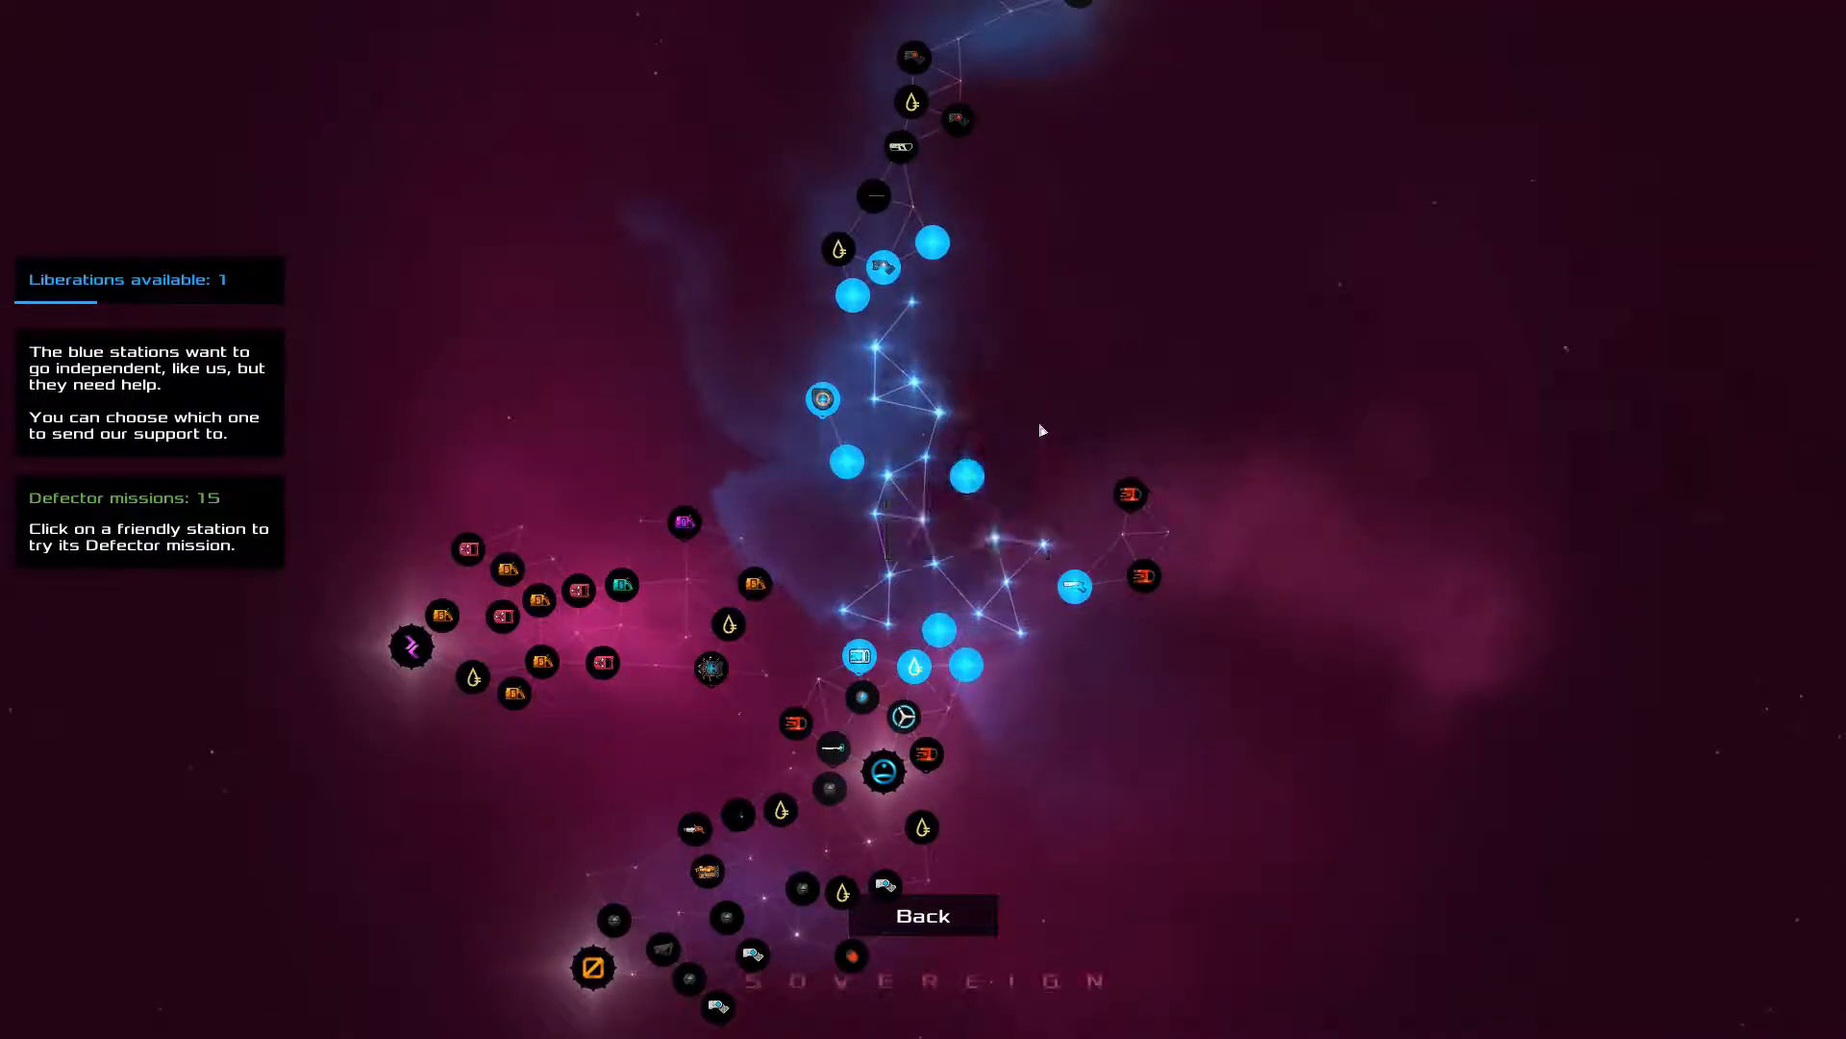
mouse_move(965, 477)
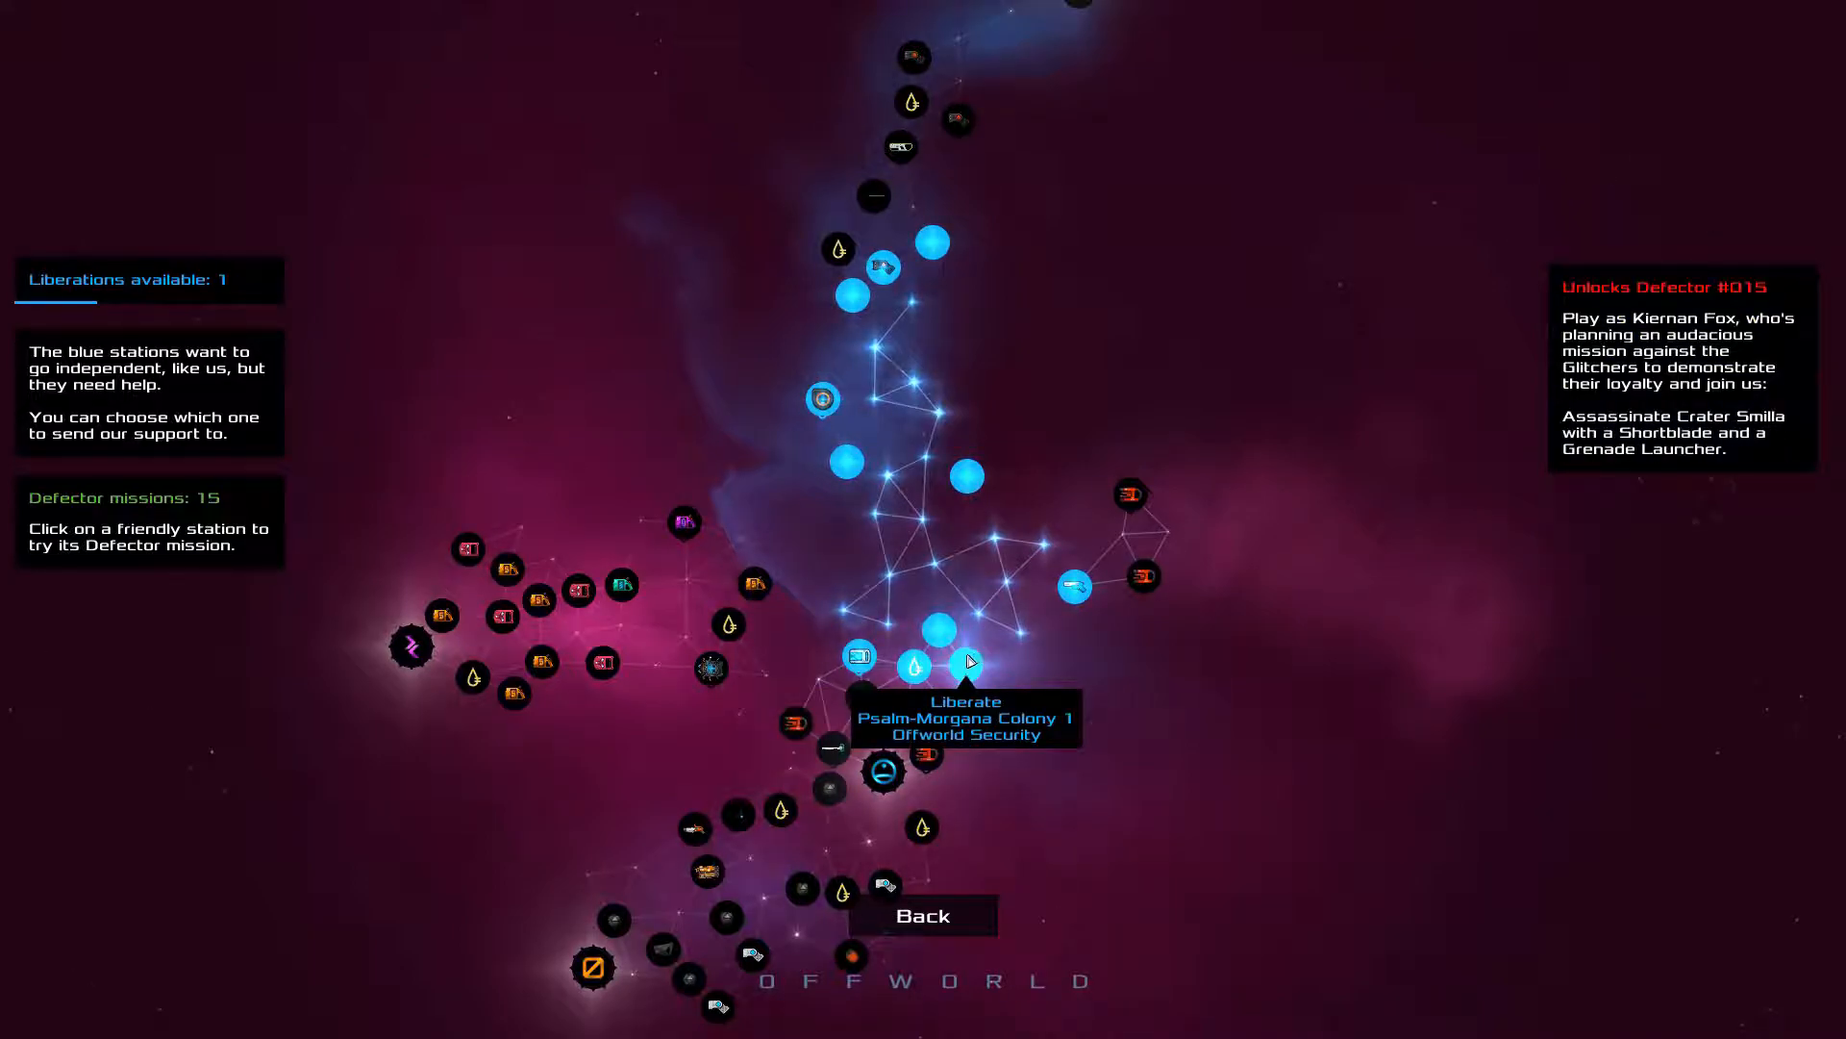
mouse_move(1071, 583)
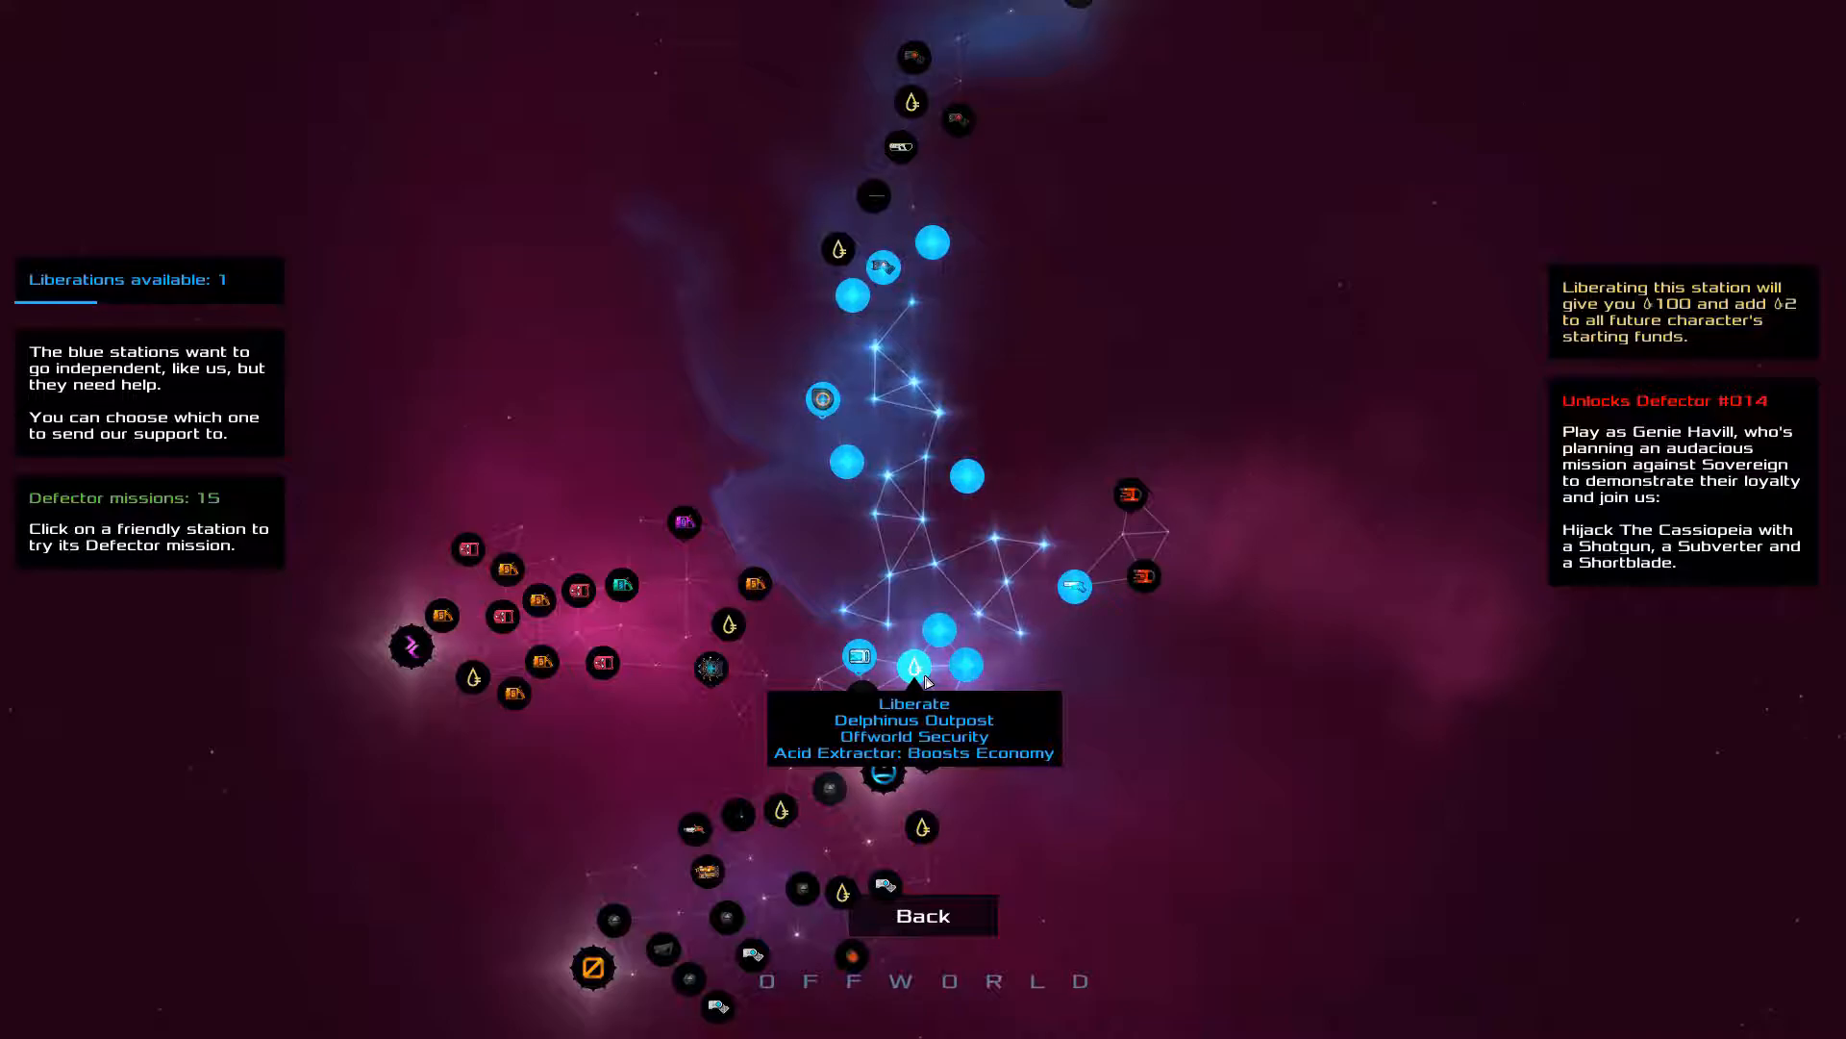
mouse_move(839, 462)
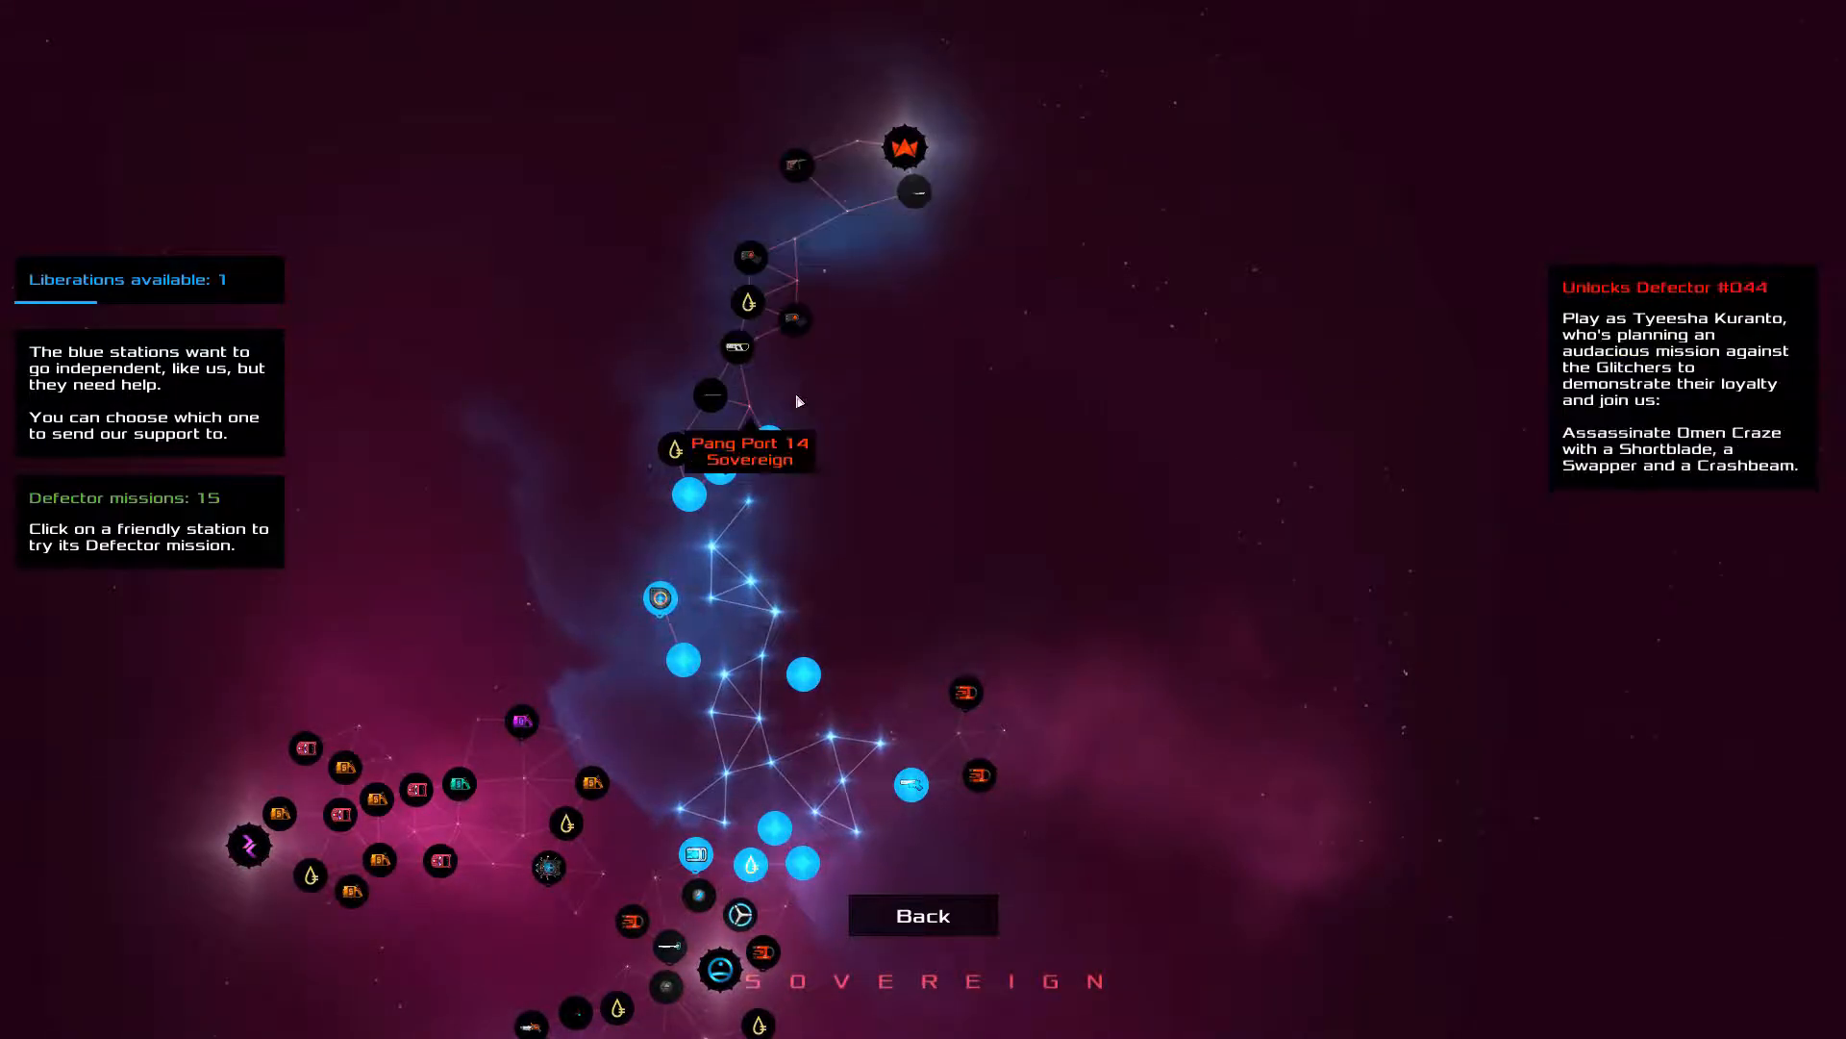
Liberate Salt-Khondji Station, now Benezech Station, and dismiss the announcement
left_click(686, 495)
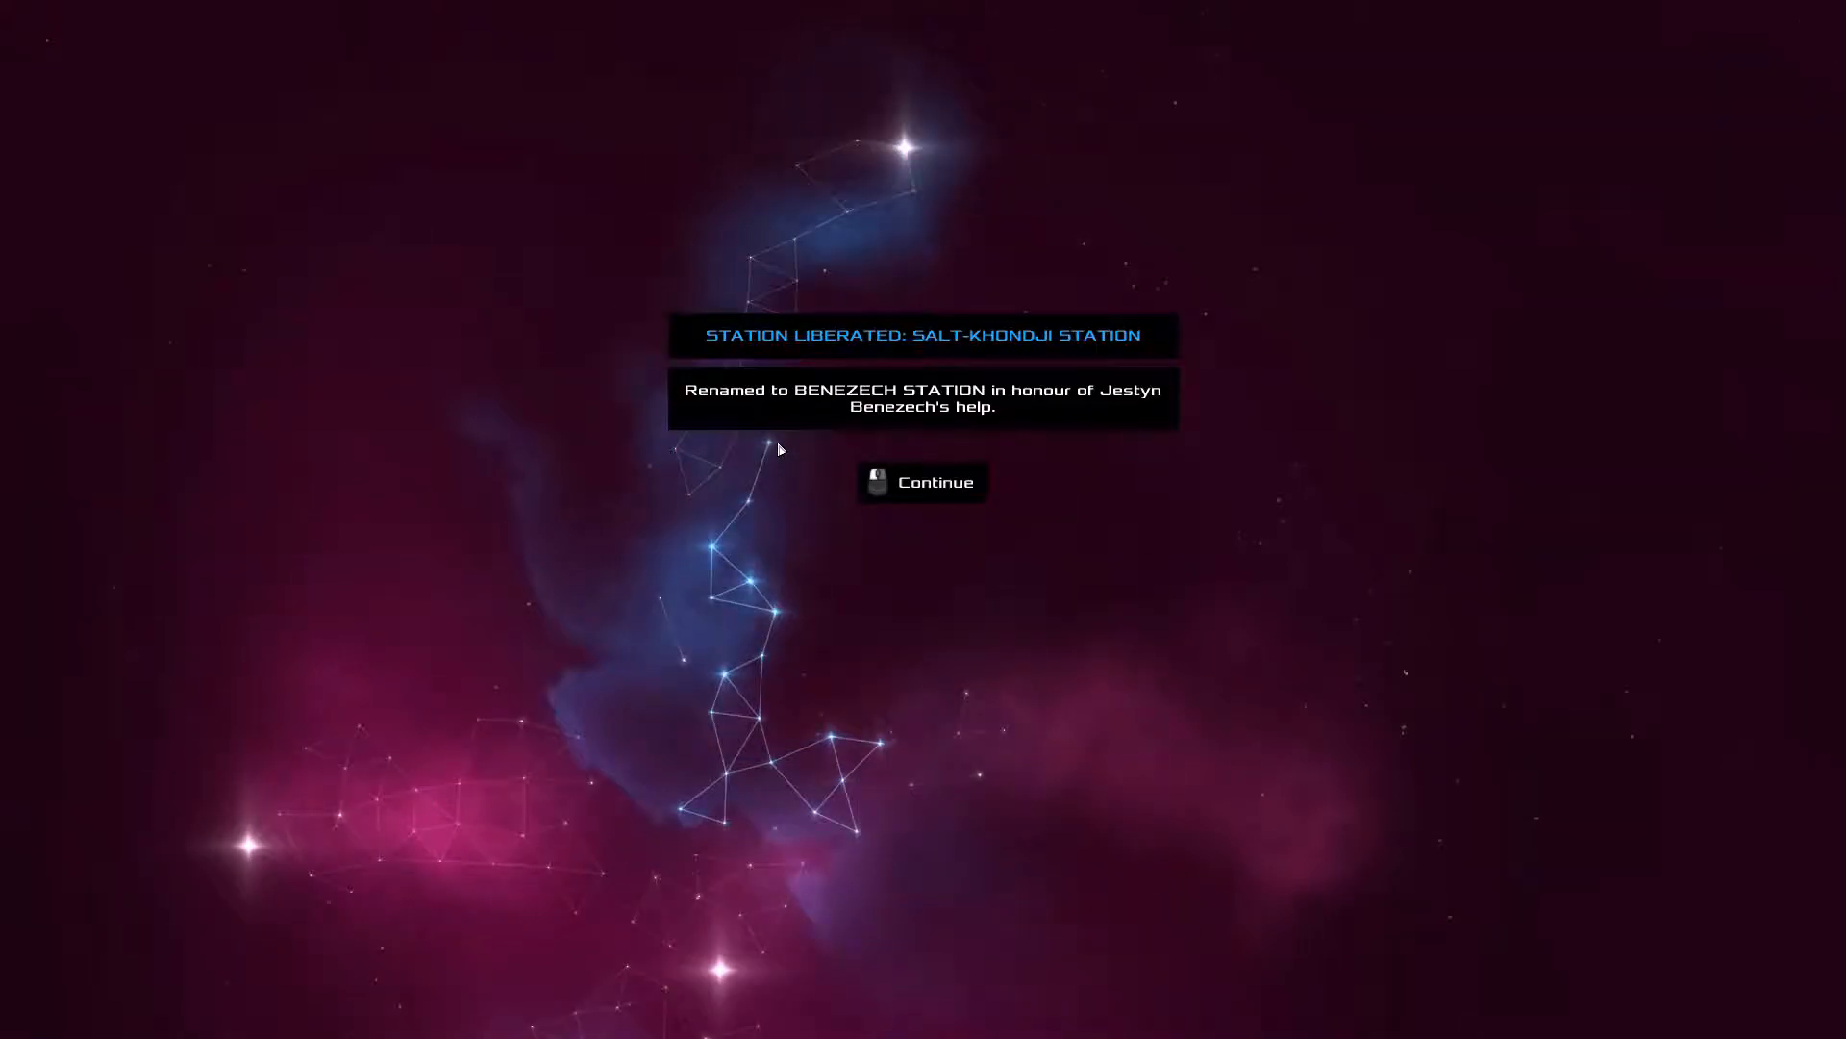
left_click(923, 482)
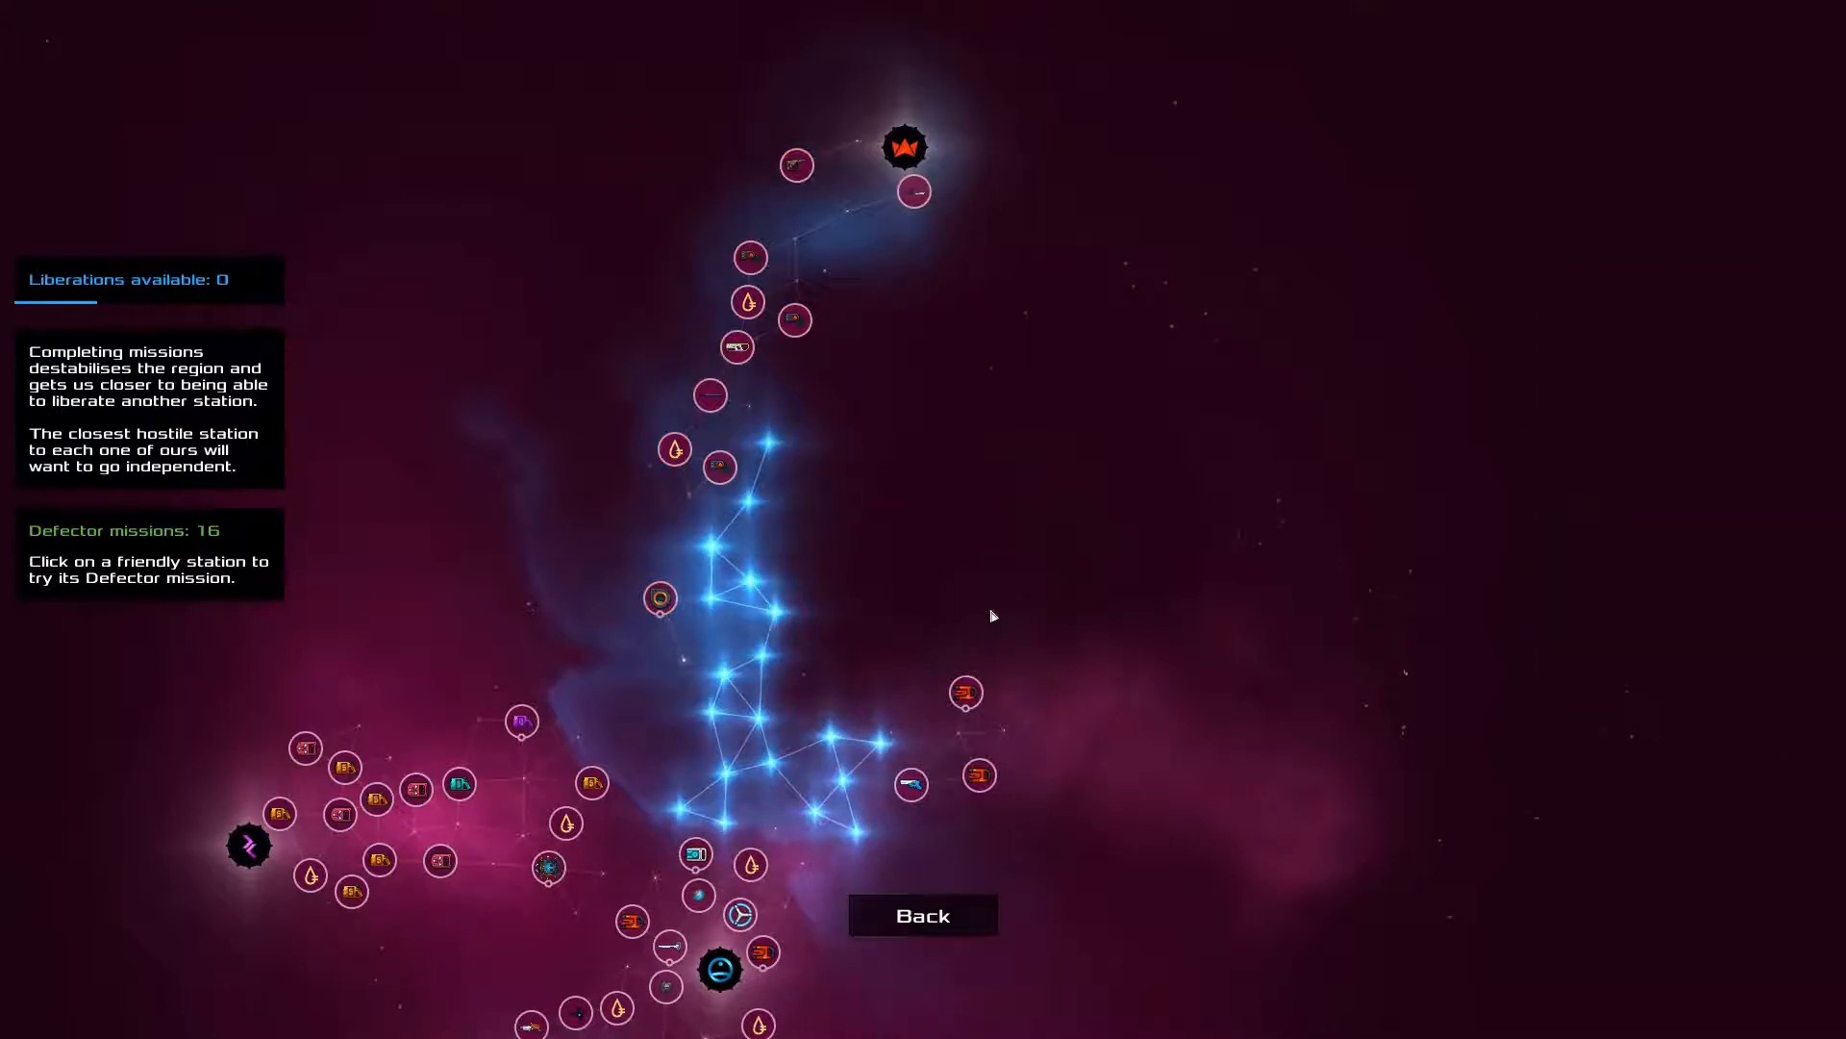
Leave the liberation map and view the Hard Hijack The Vulpecula mission paying 46
left_click(923, 915)
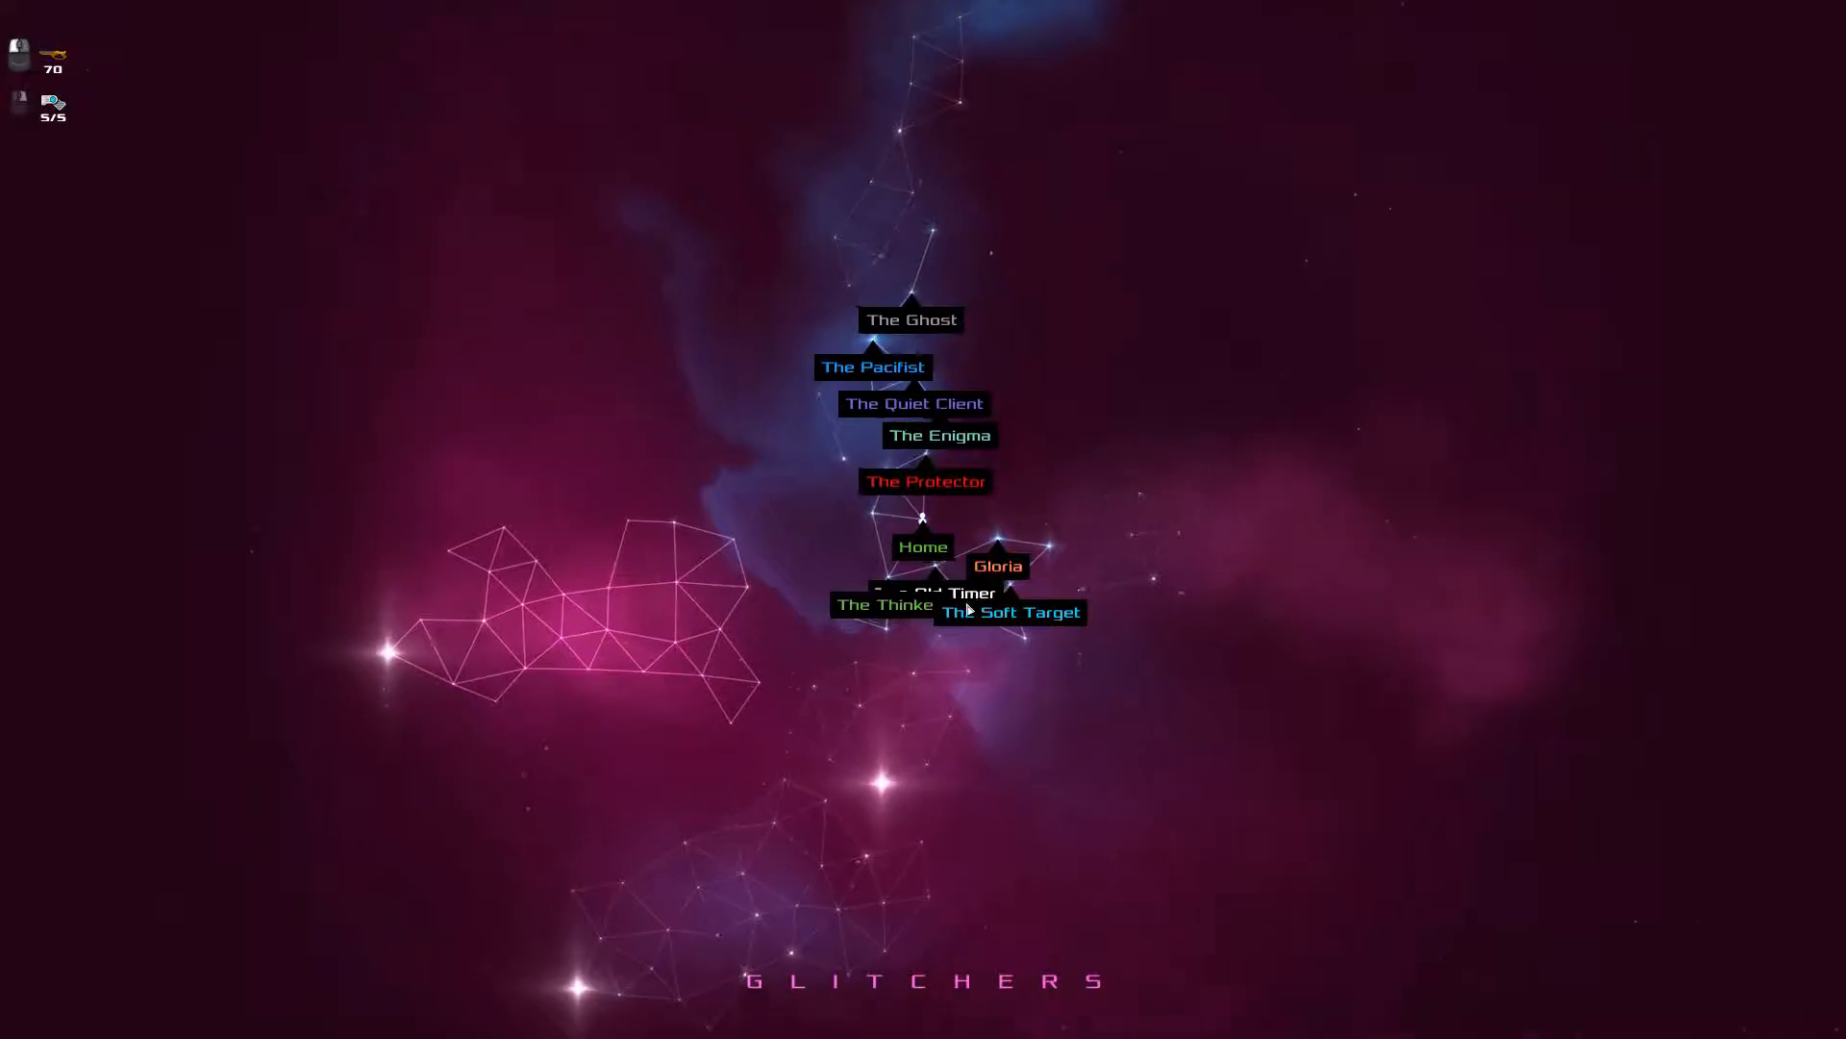
left_click(923, 546)
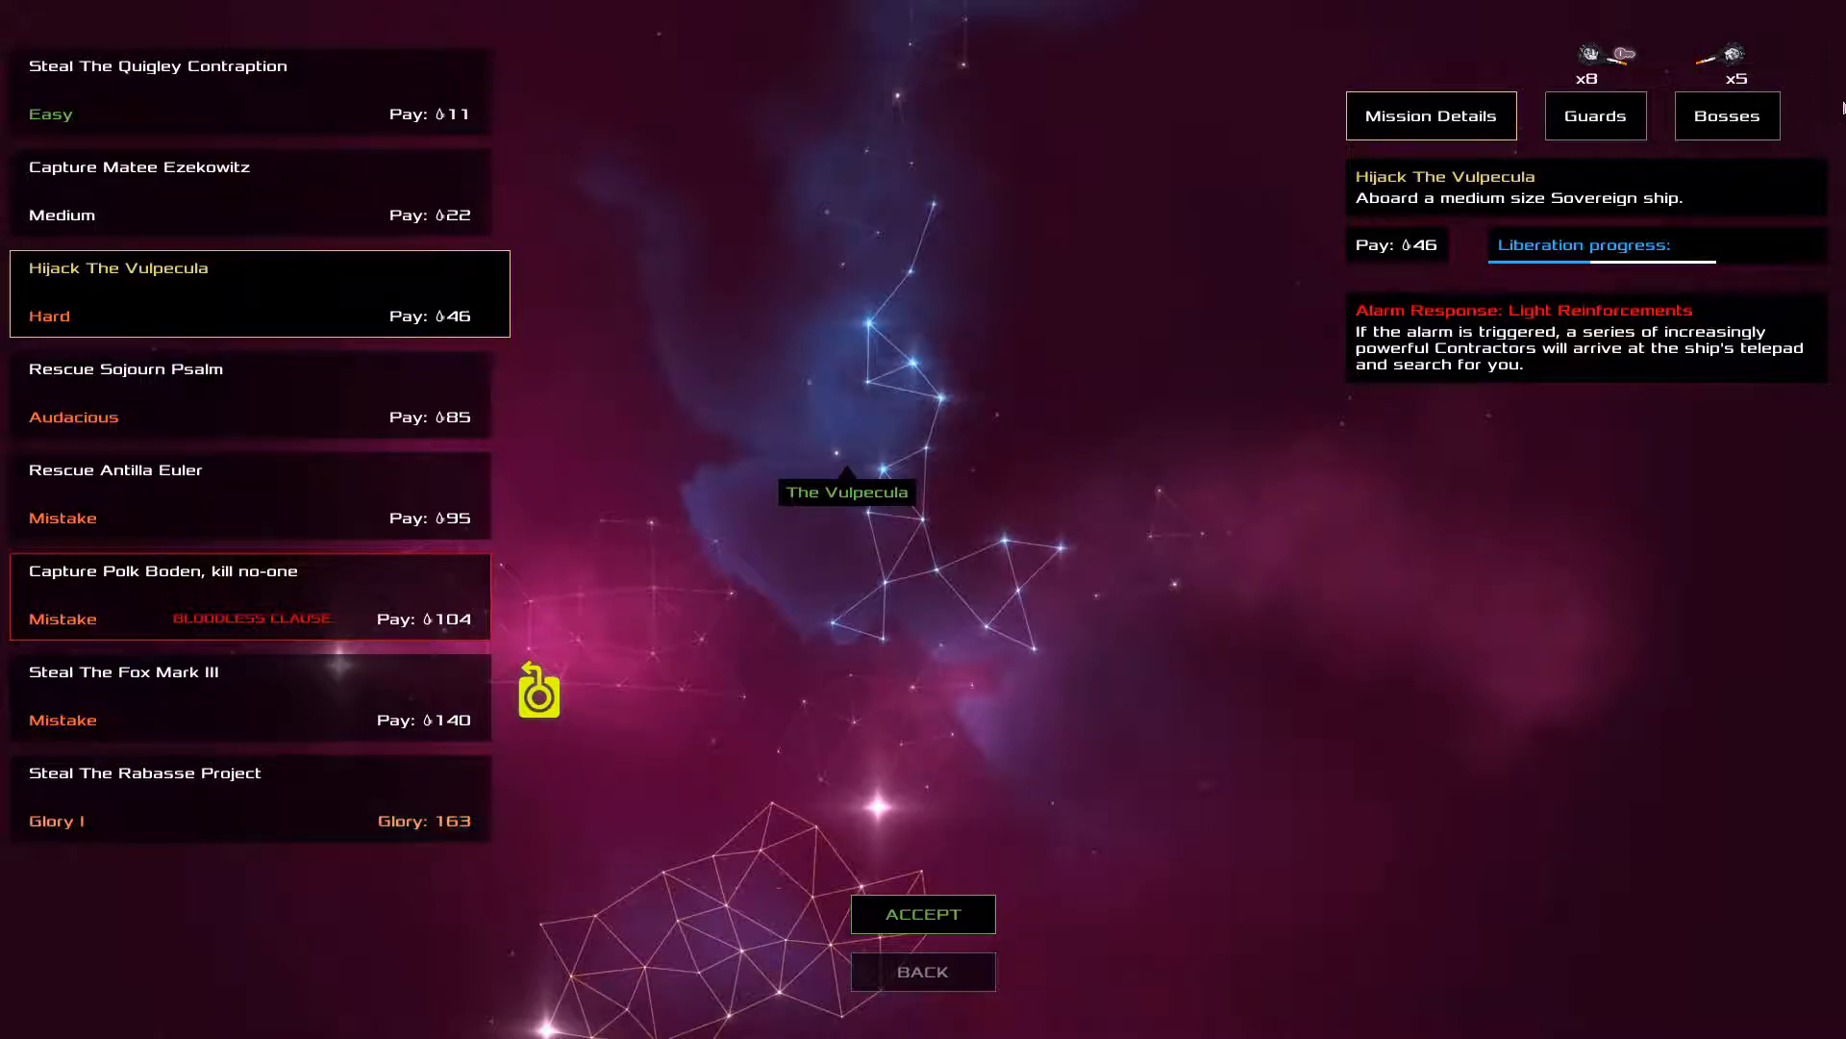
Accept the Hard Hijack The Vulpecula mission paying 46 and return to Home's galaxy map
left_click(1726, 115)
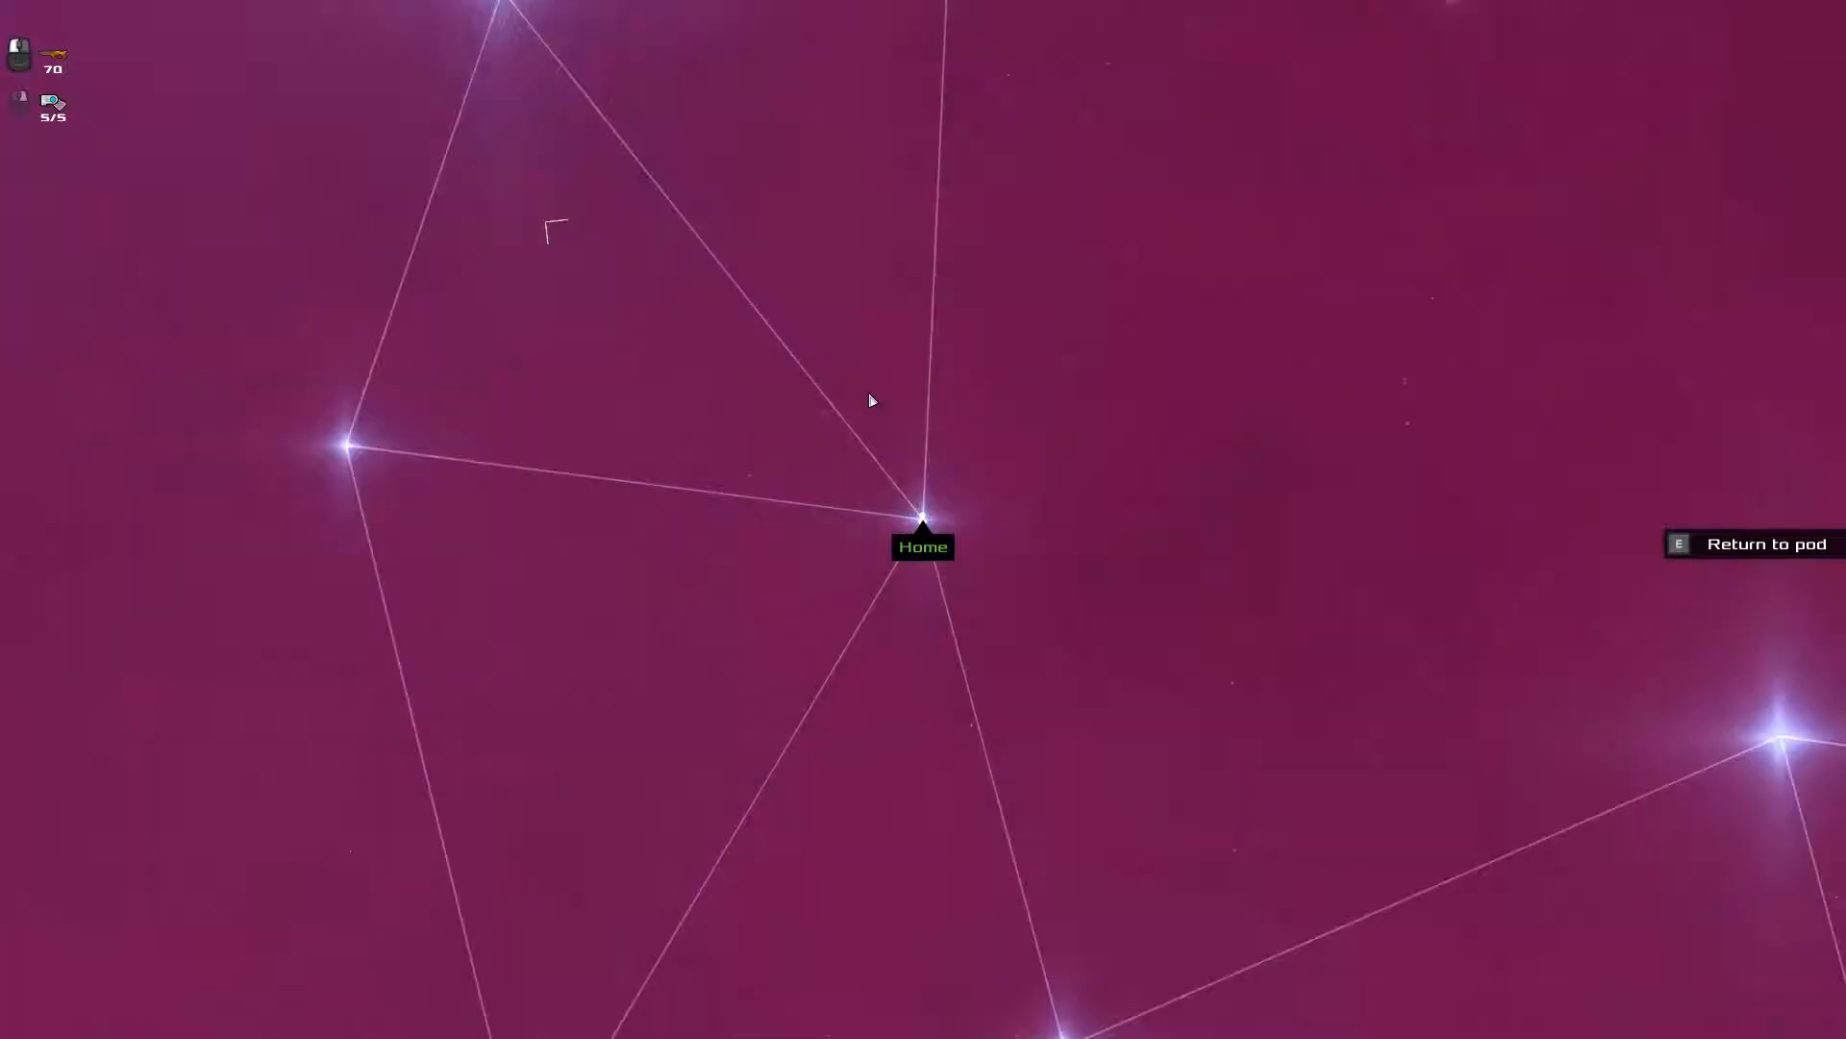
Take control of the pod and fly it to The Vulpecula's Hijack marker
key("e")
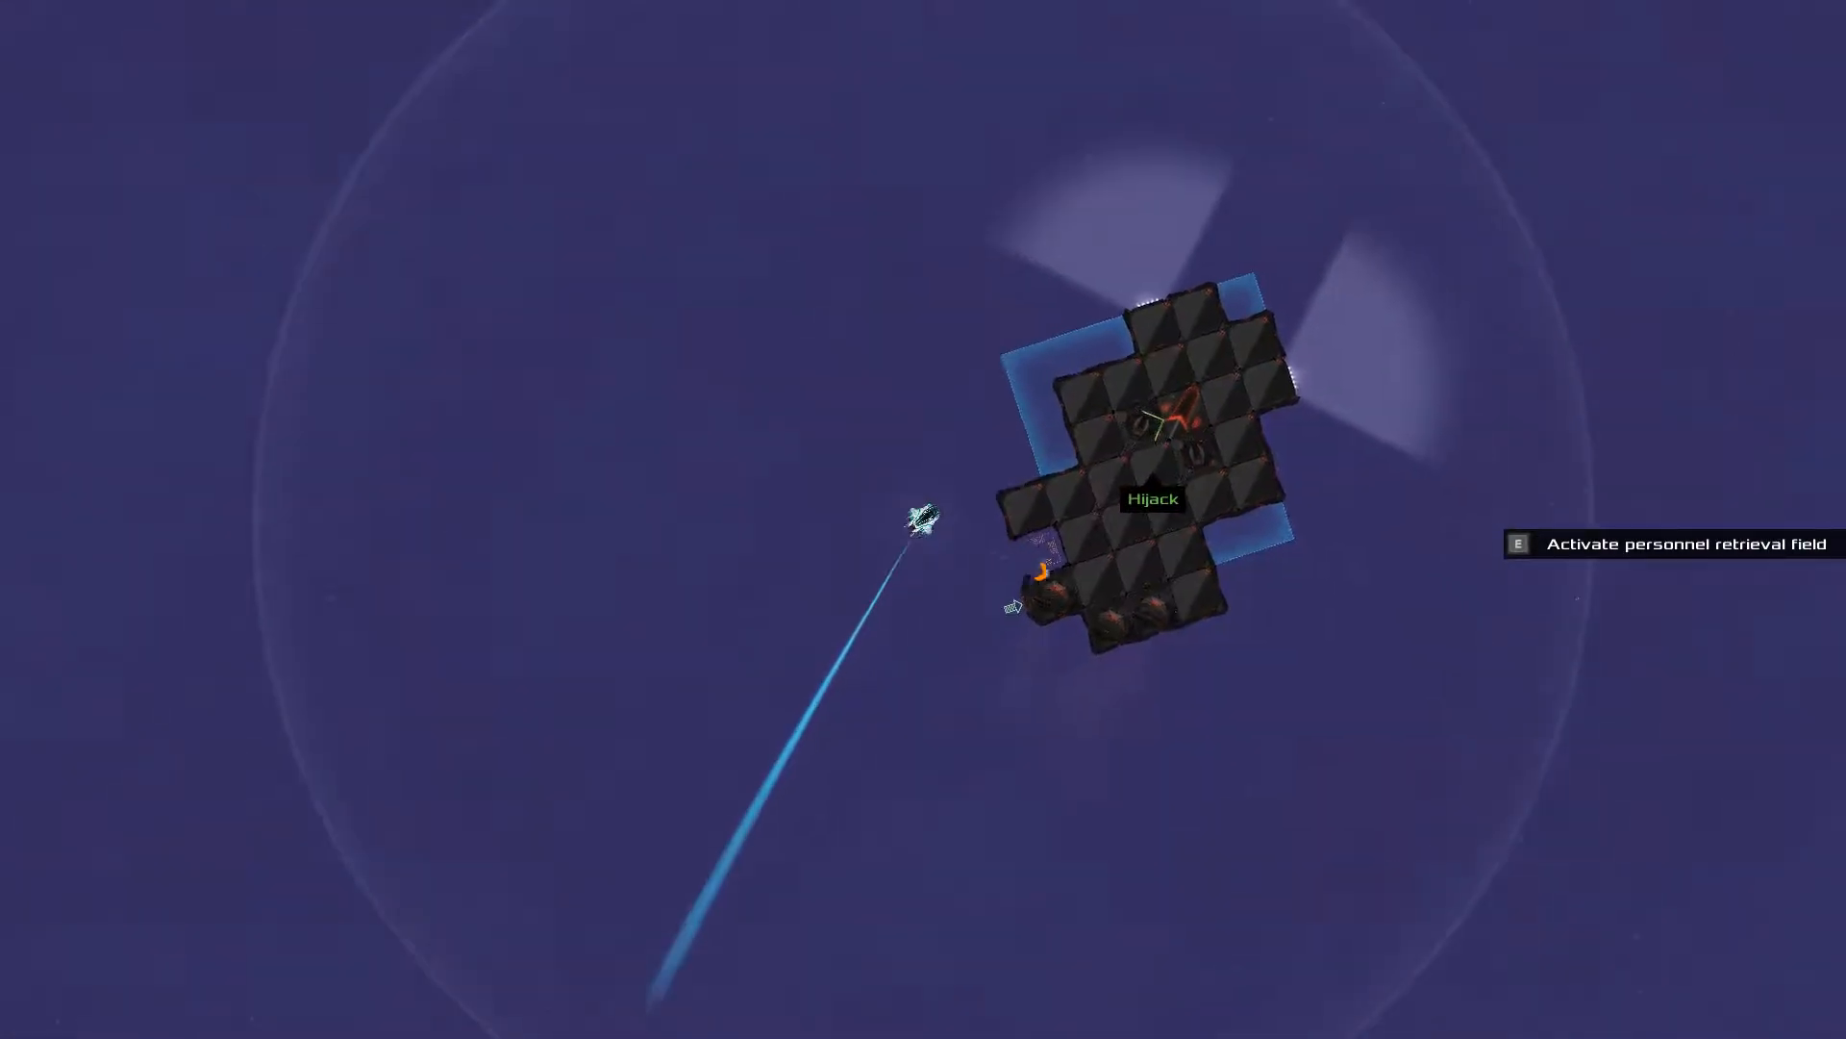
Board The Vulpecula; Jestyn Benezech dies in a missile explosion and Lacerta Flavien appears
key("e")
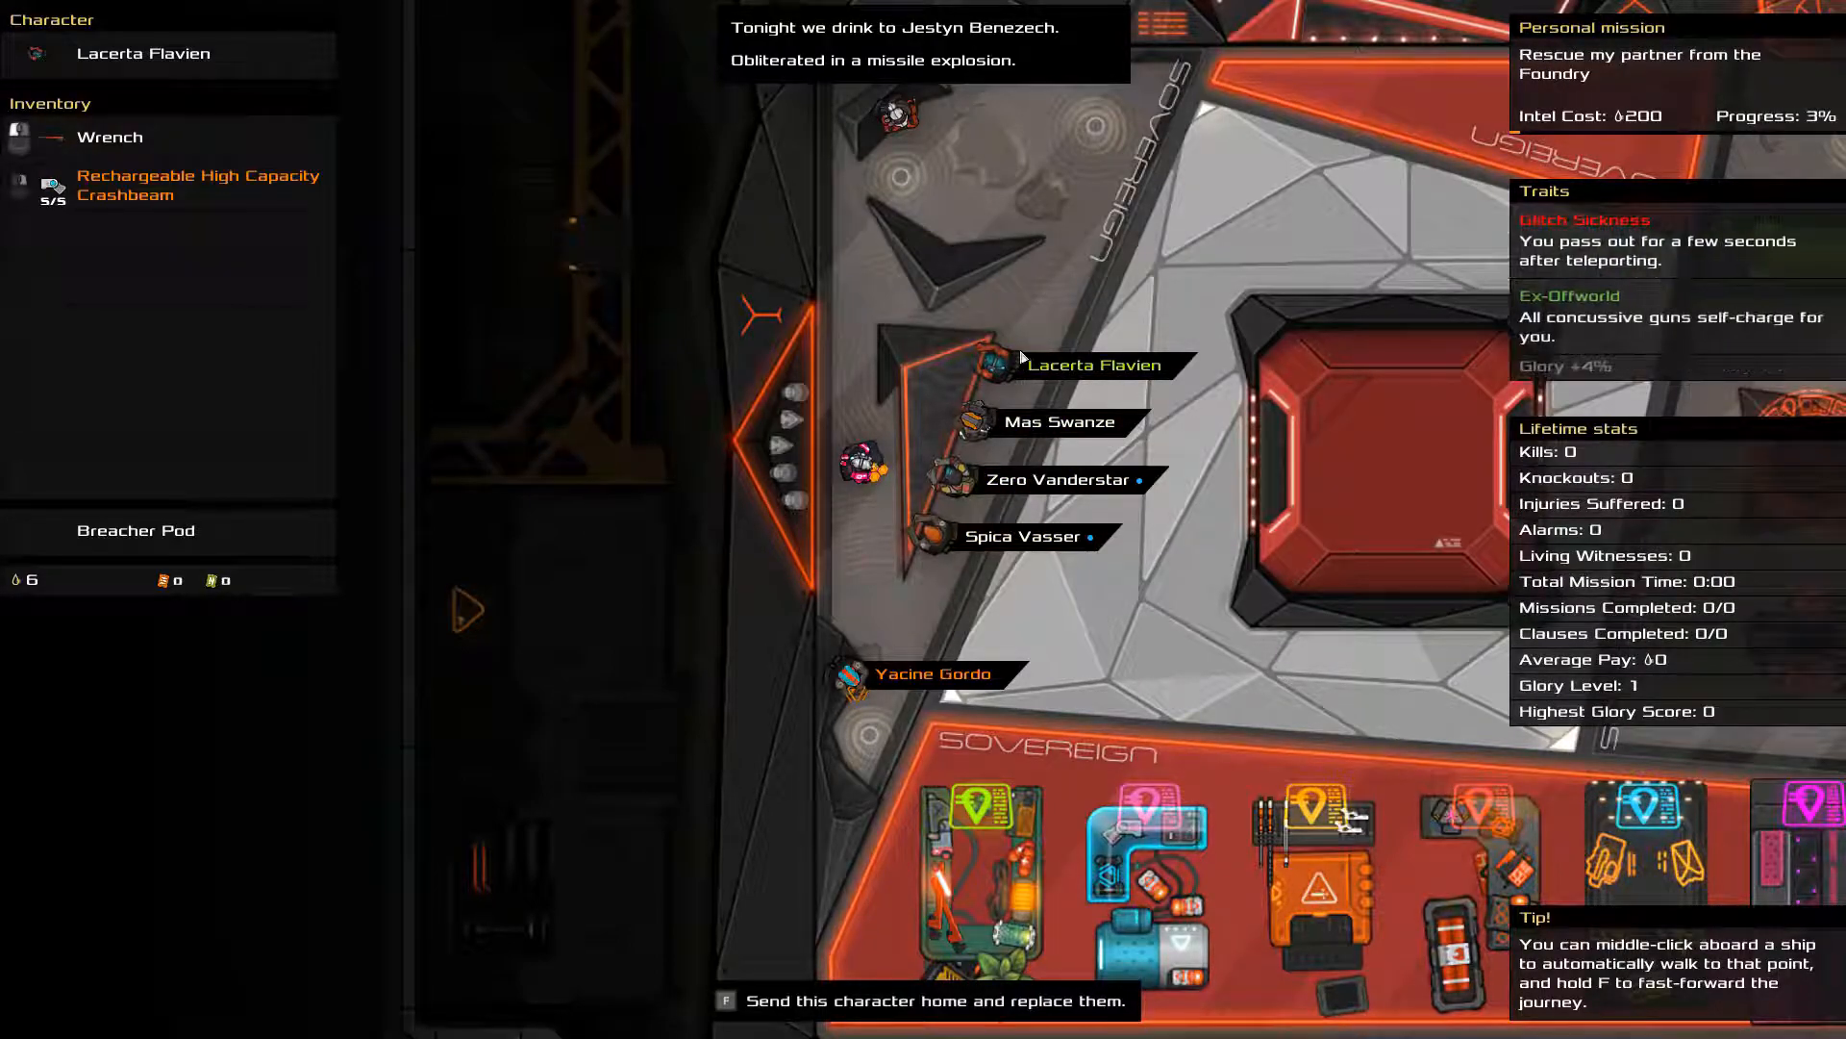
Switch to Zero Vanderstar and accept the Easy Rescue Jigme Castle mission
left_click(1056, 479)
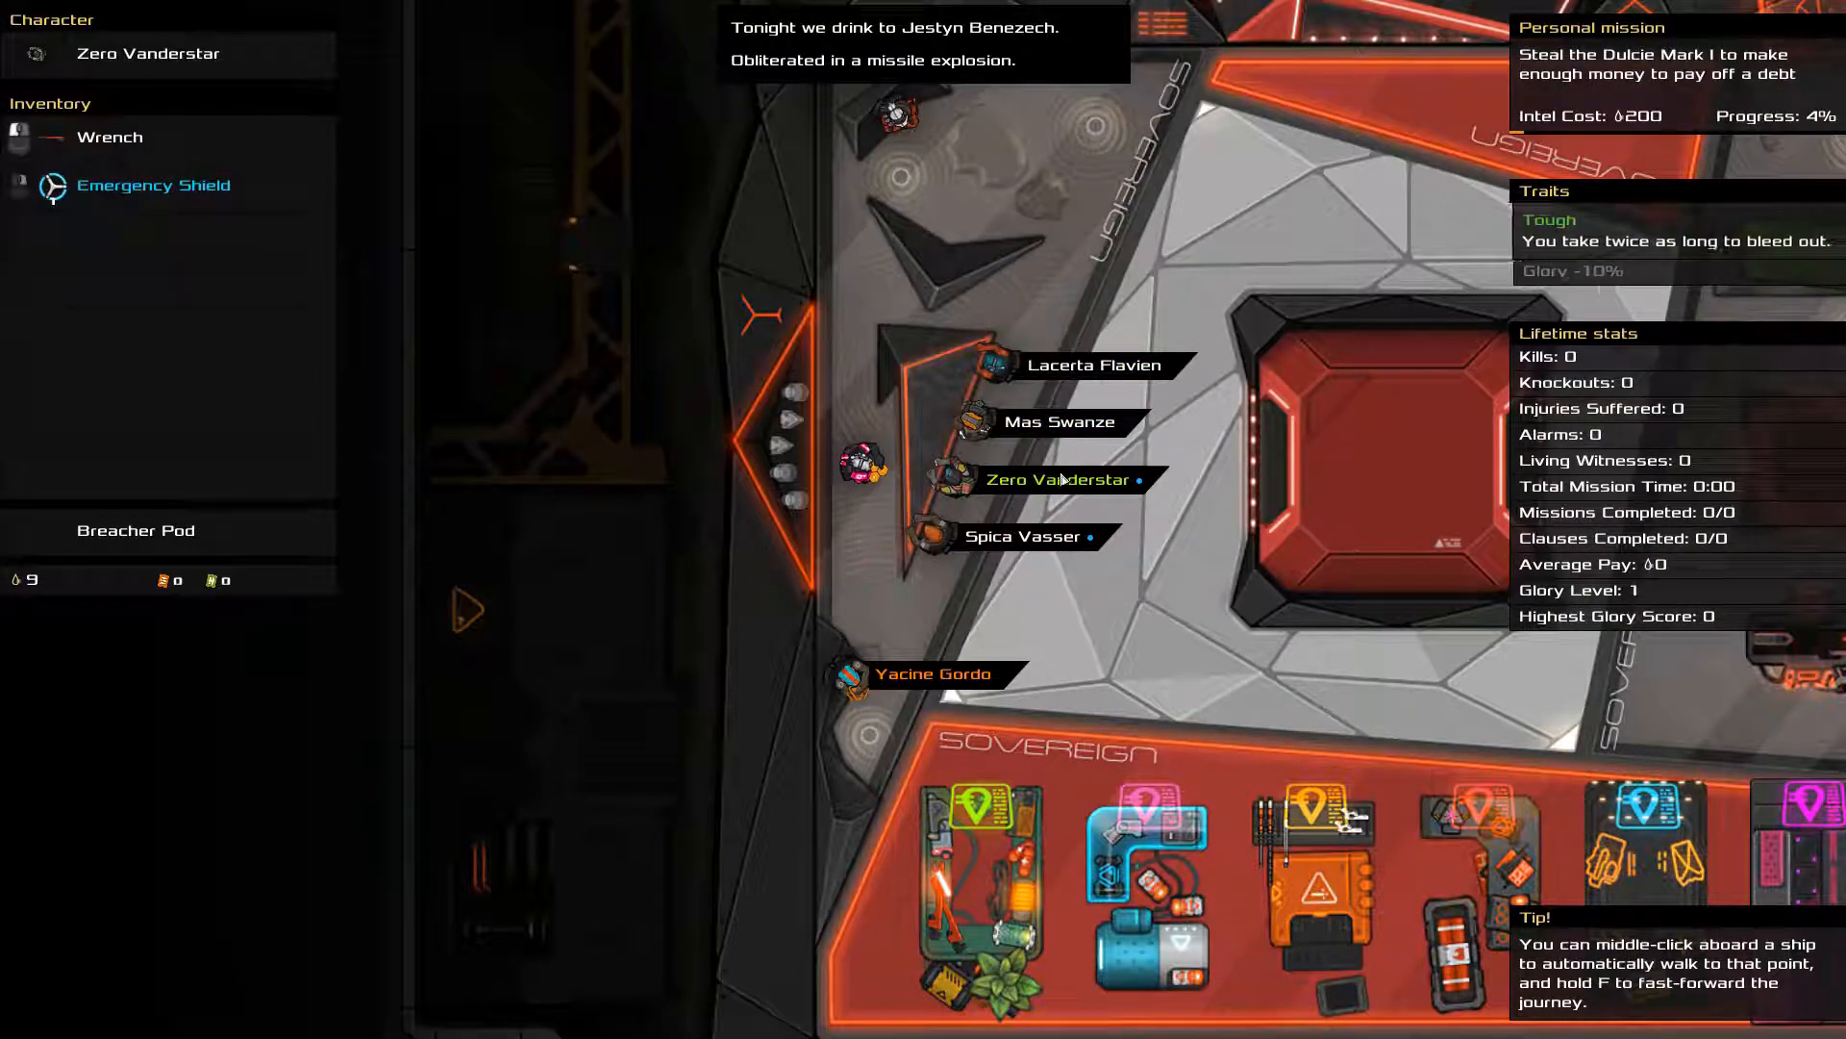
left_click(1022, 536)
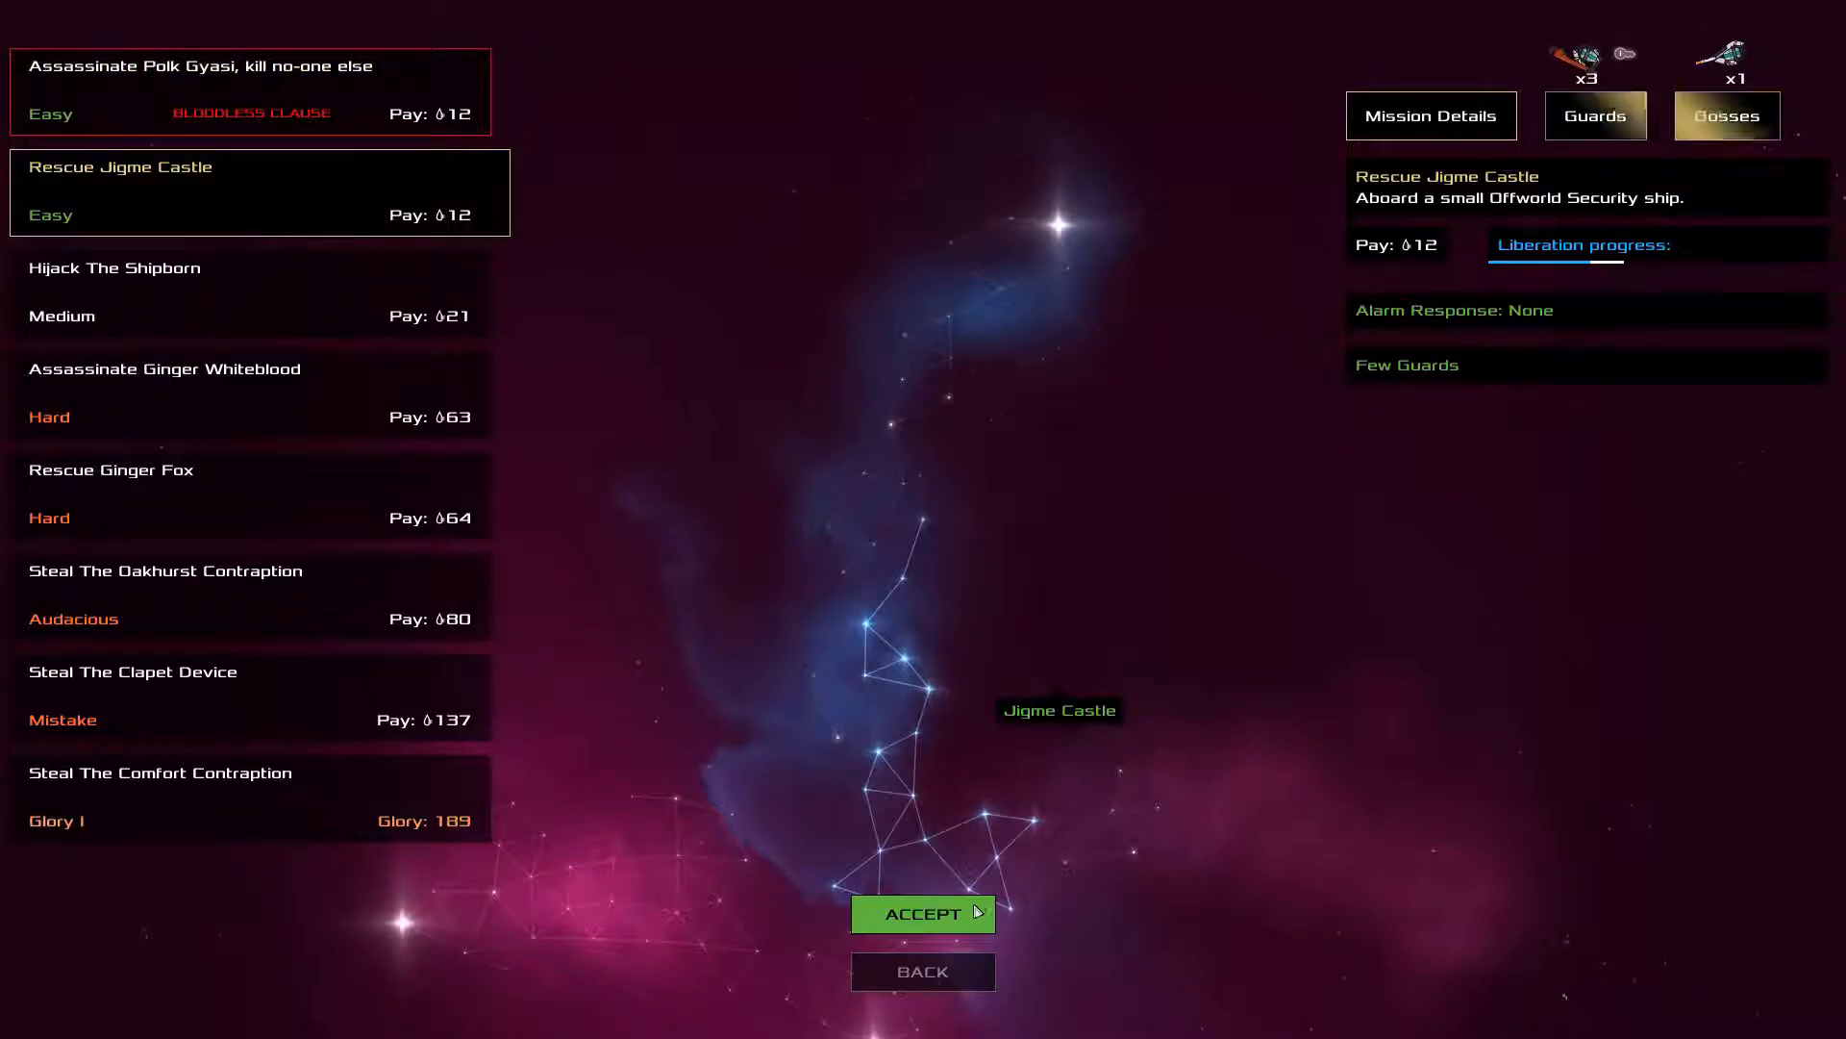
left_click(922, 913)
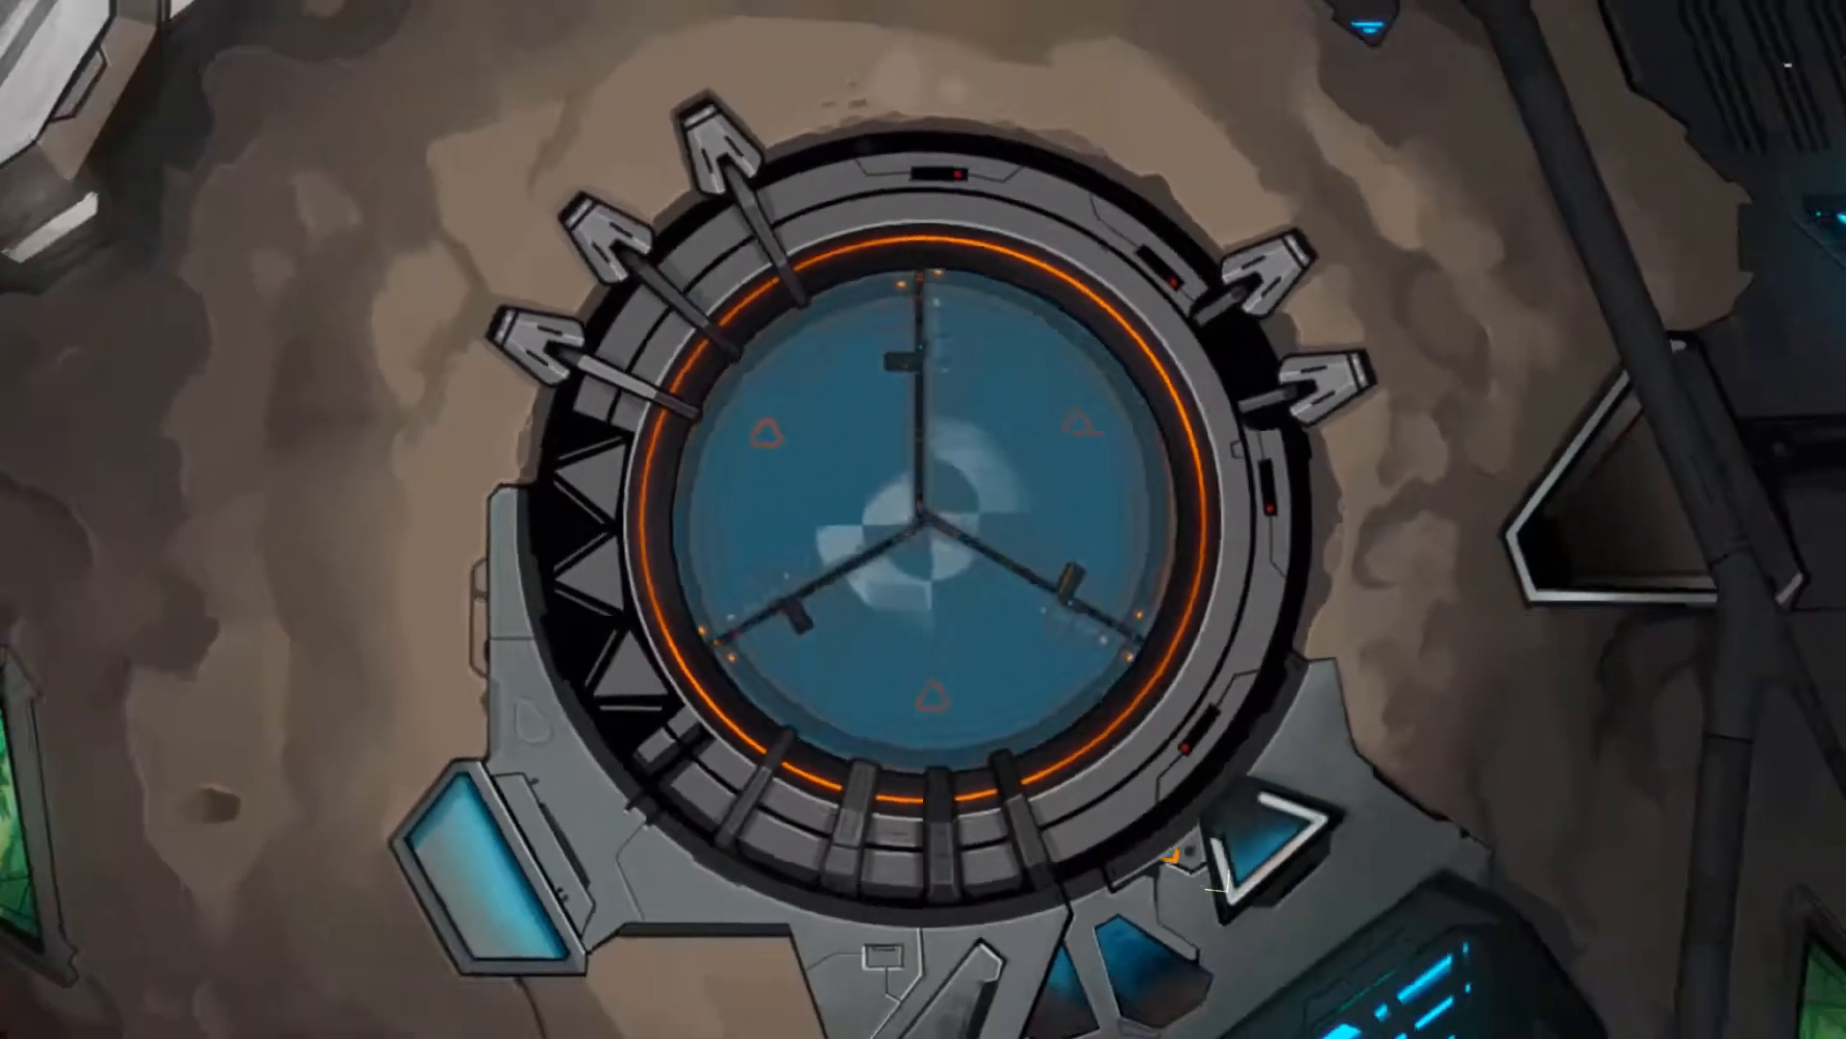